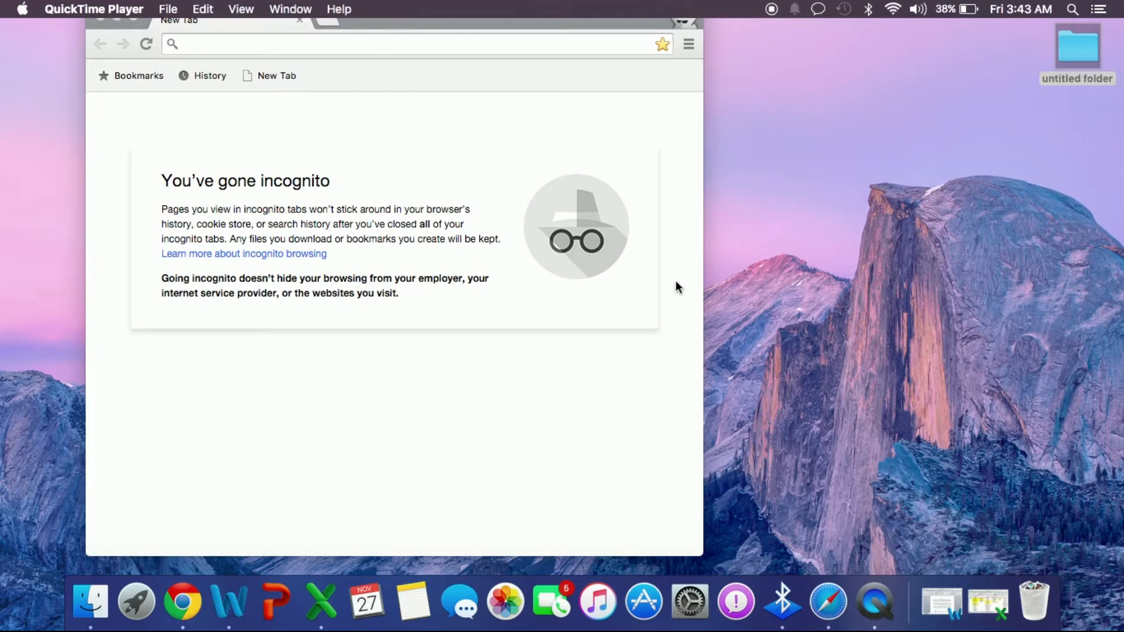
mouse_move(995, 271)
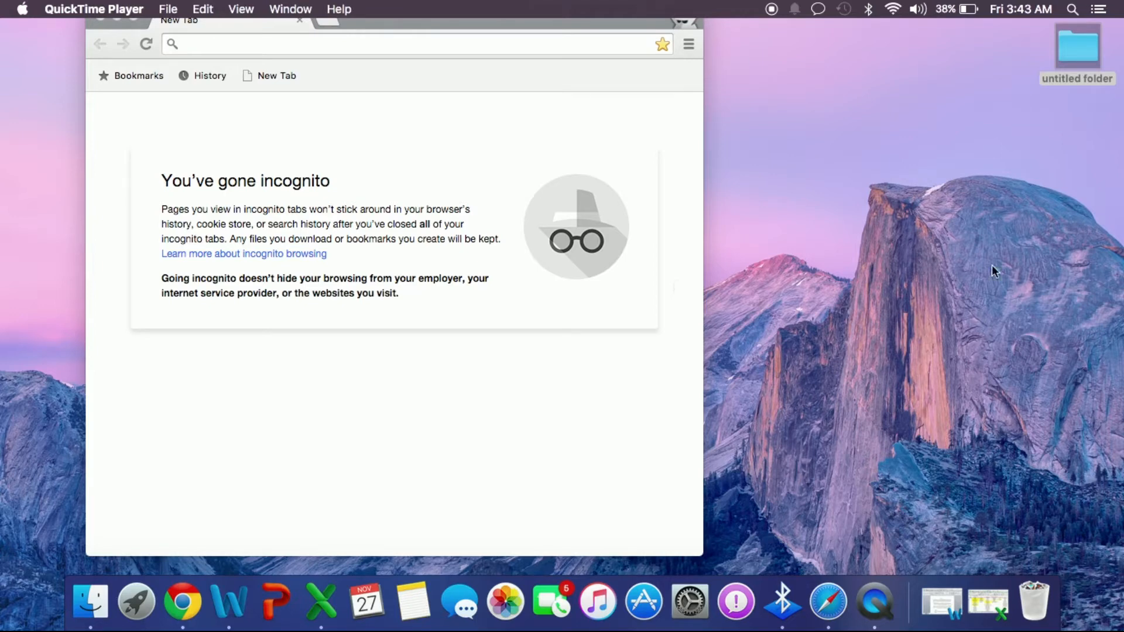
mouse_move(931, 260)
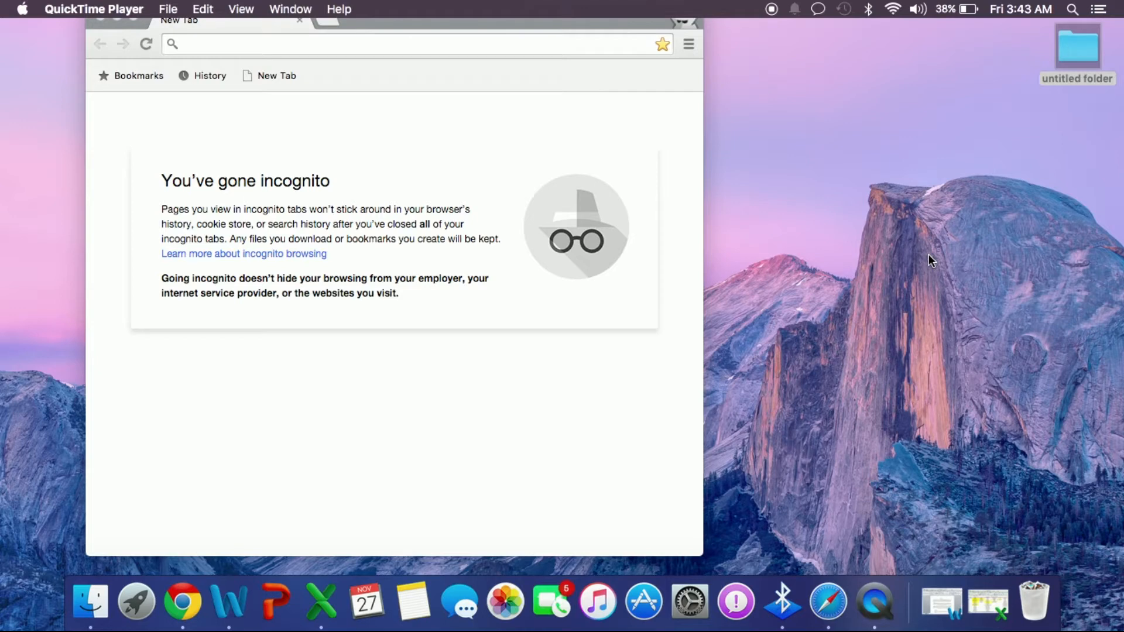
mouse_move(921, 45)
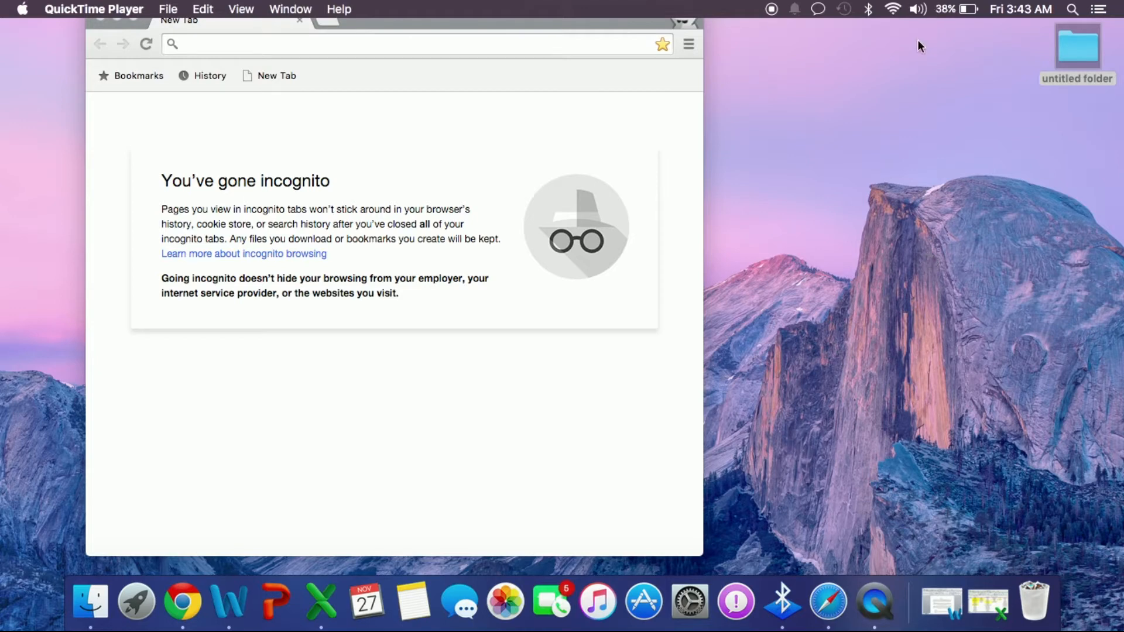
Step: Show the available Wi-Fi networks from the macOS menu bar to find Xiaomi_65EA
click(892, 9)
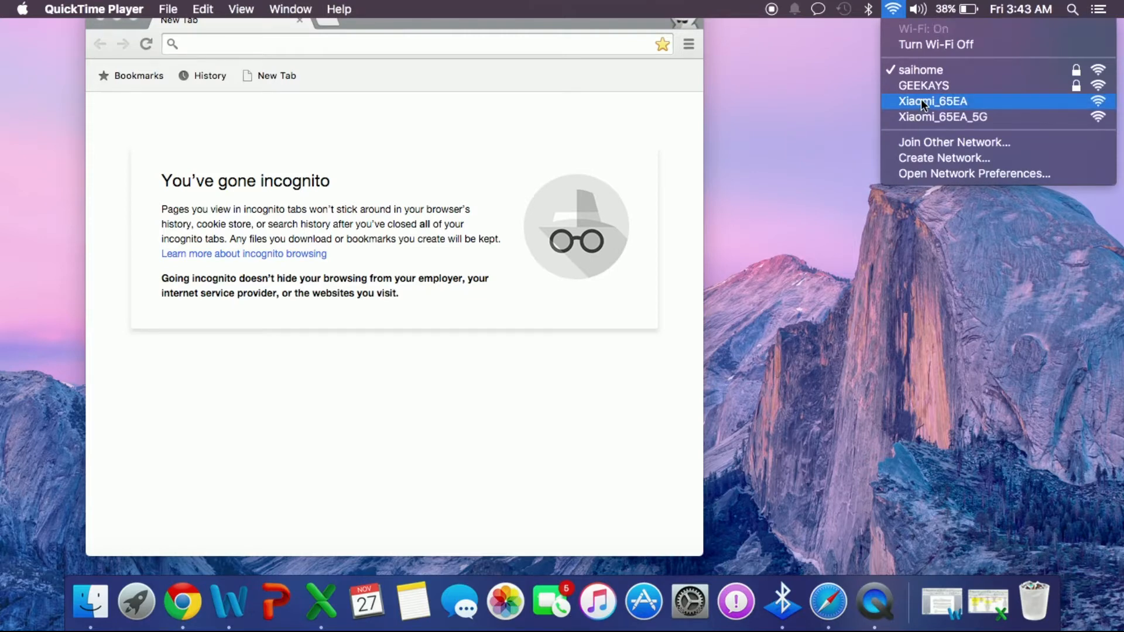
mouse_move(986, 107)
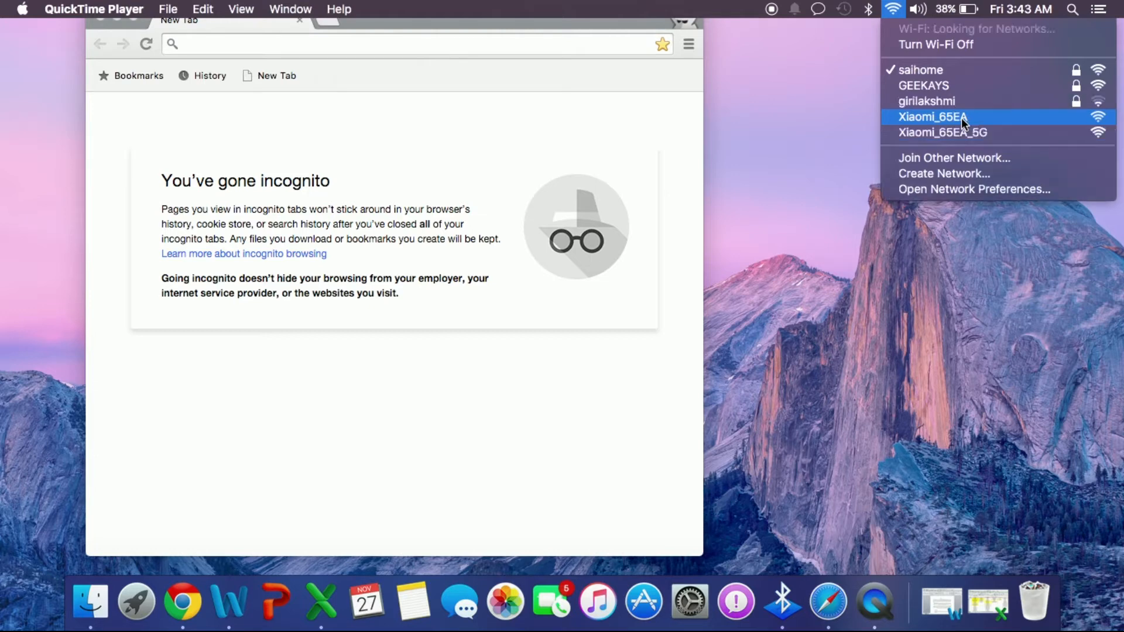
mouse_move(968, 158)
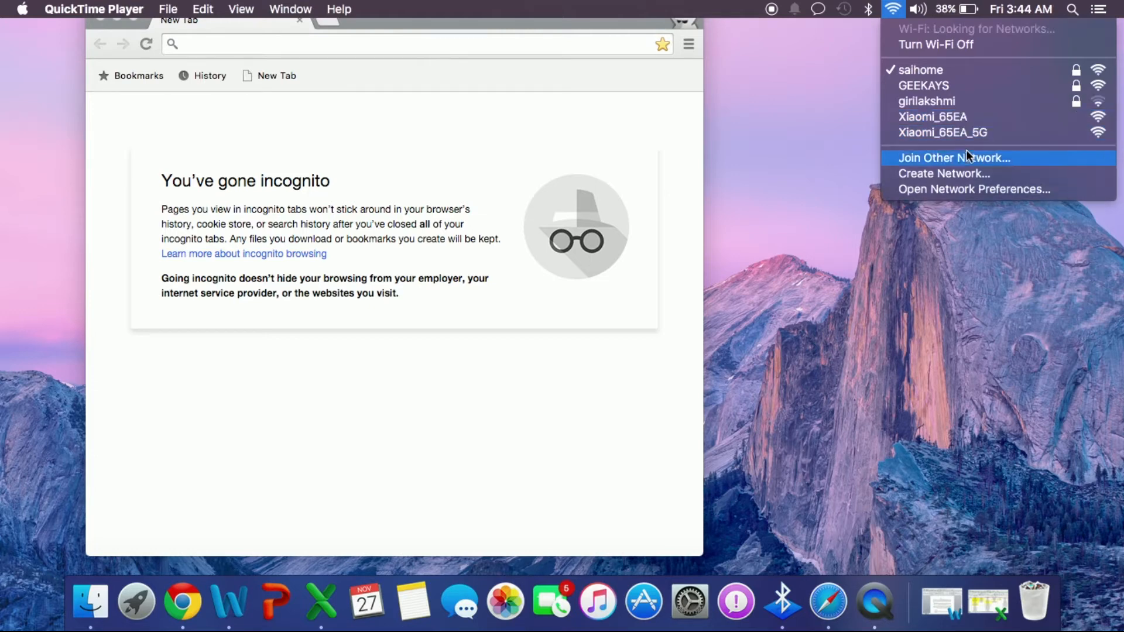
mouse_move(967, 133)
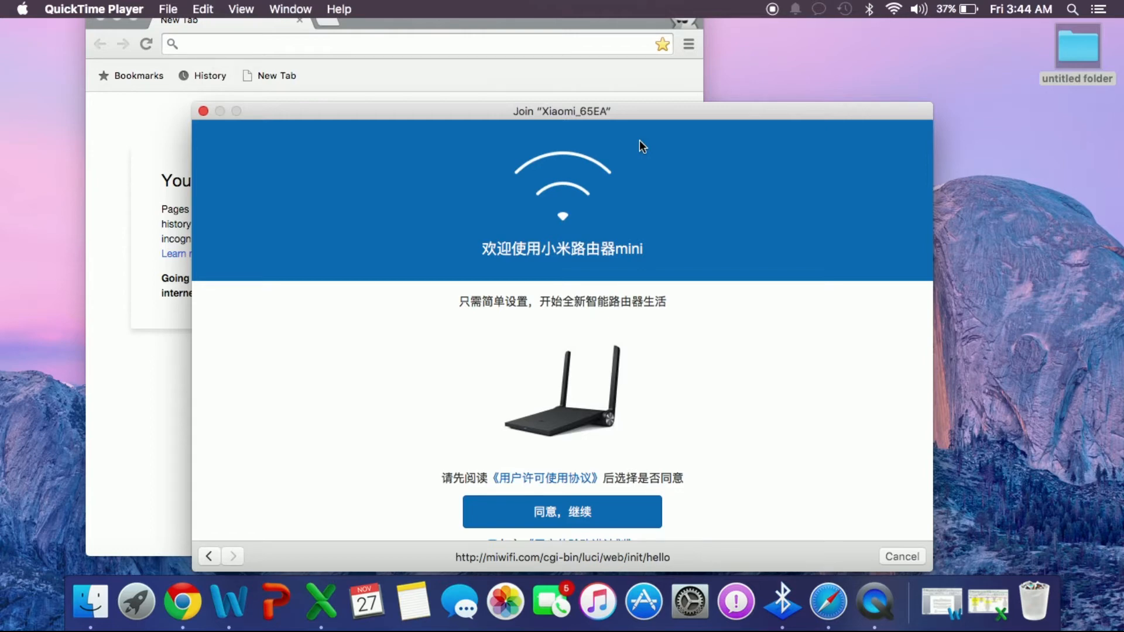
mouse_move(631, 201)
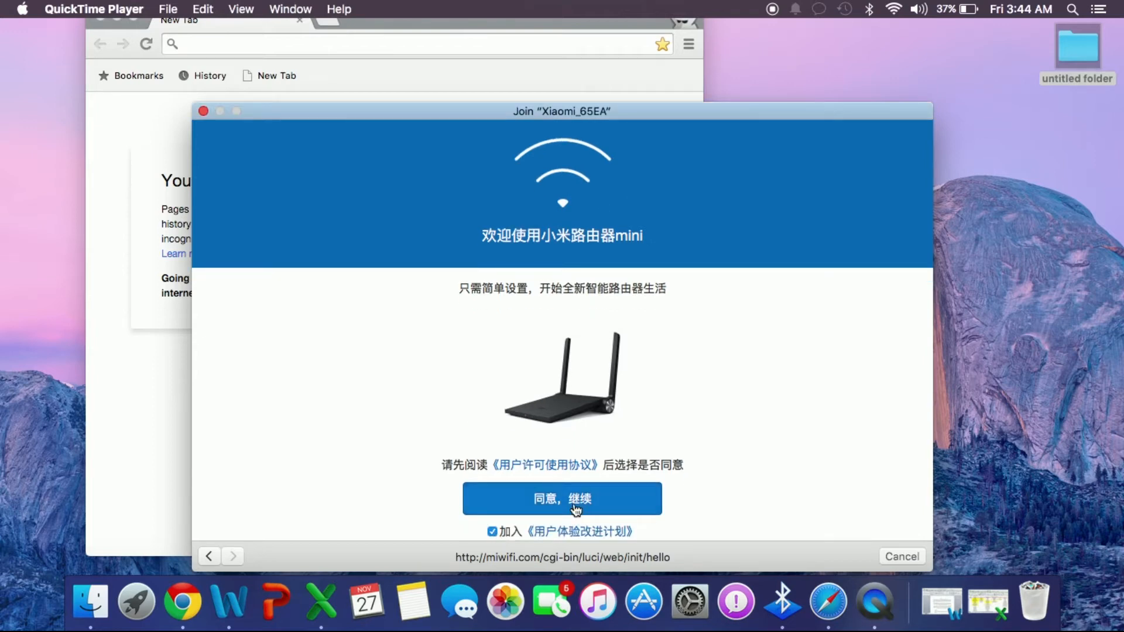
Step: Agree to the license on the welcome page and continue to internet setup
click(560, 499)
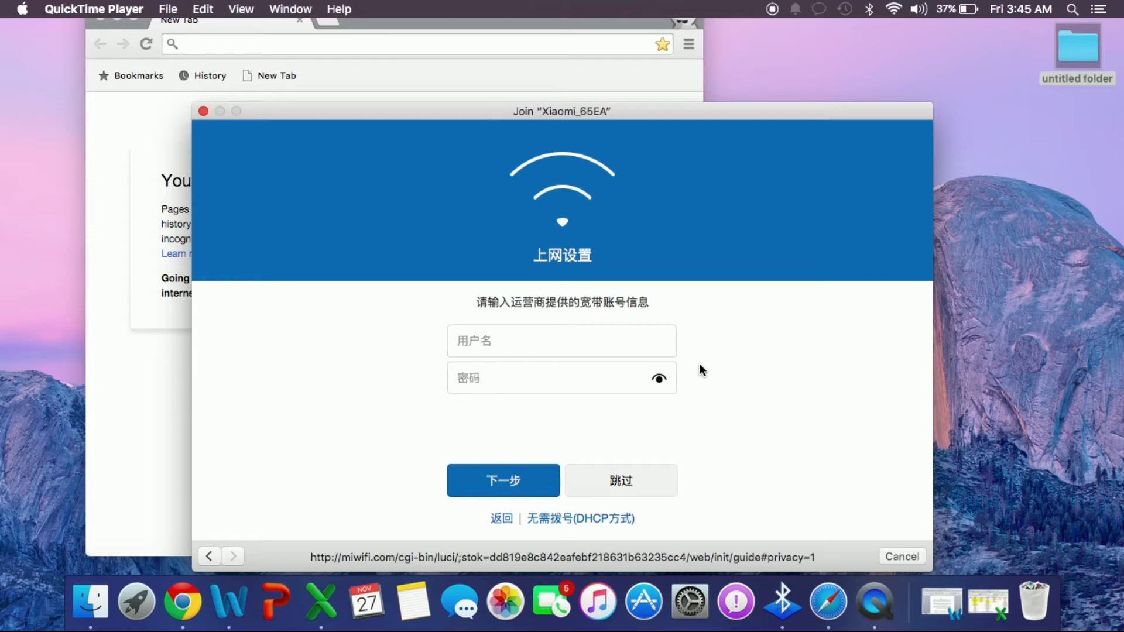
mouse_move(601, 331)
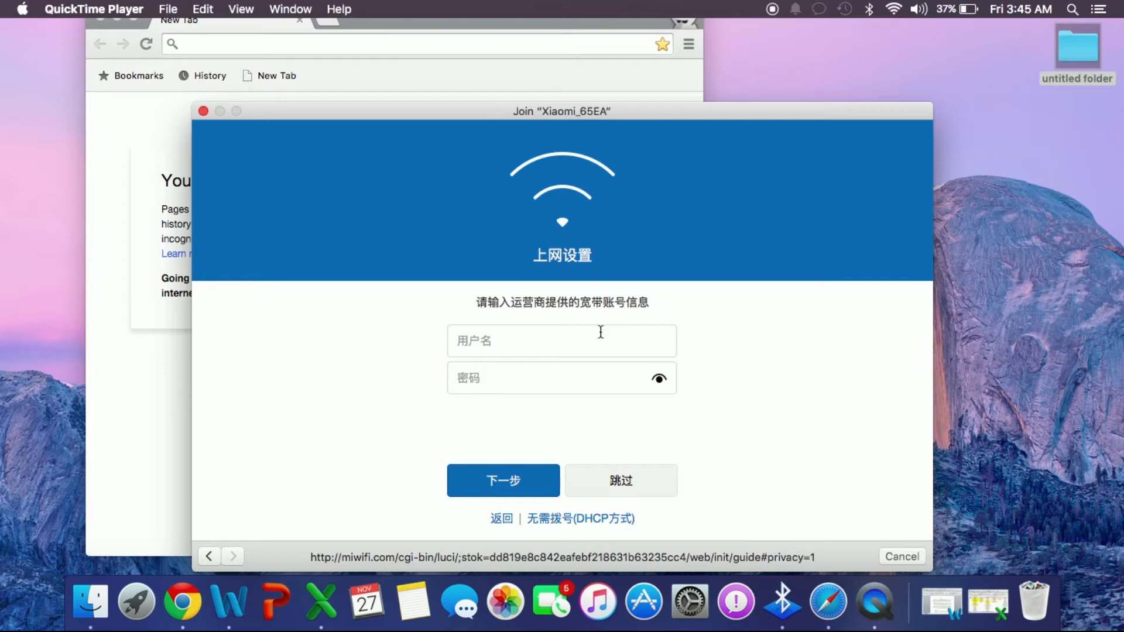
text(107)
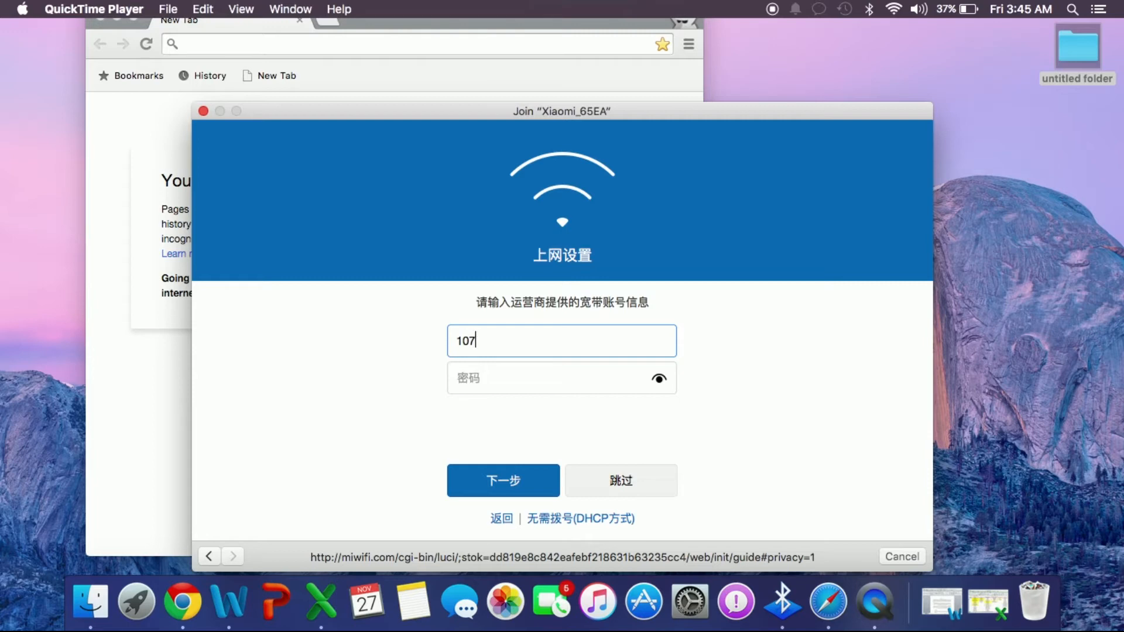
text(57)
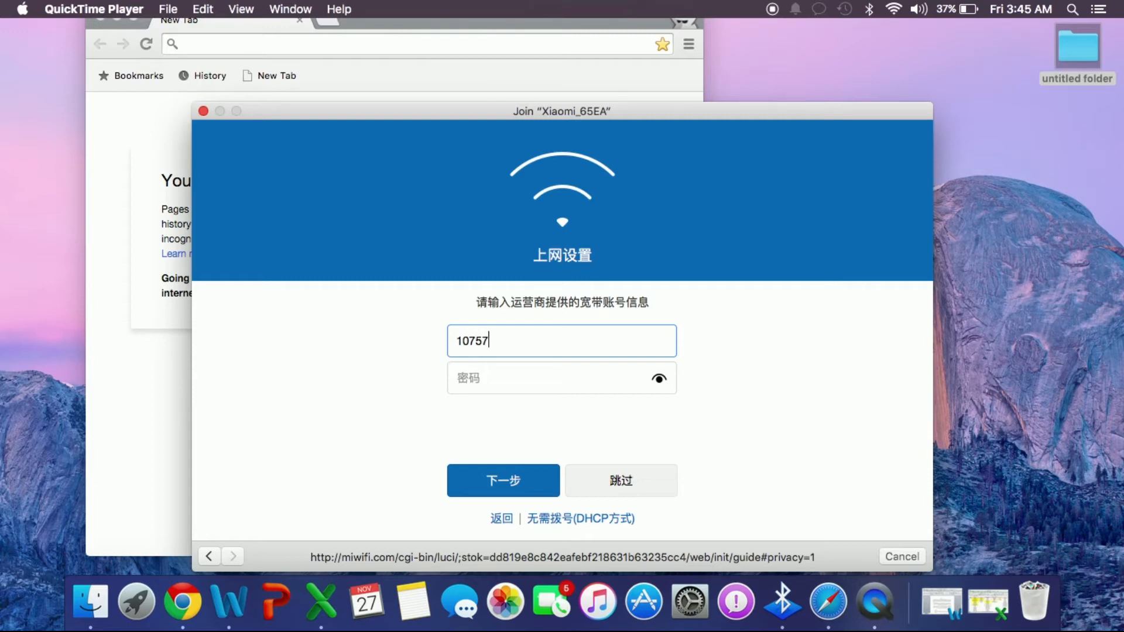
text(12)
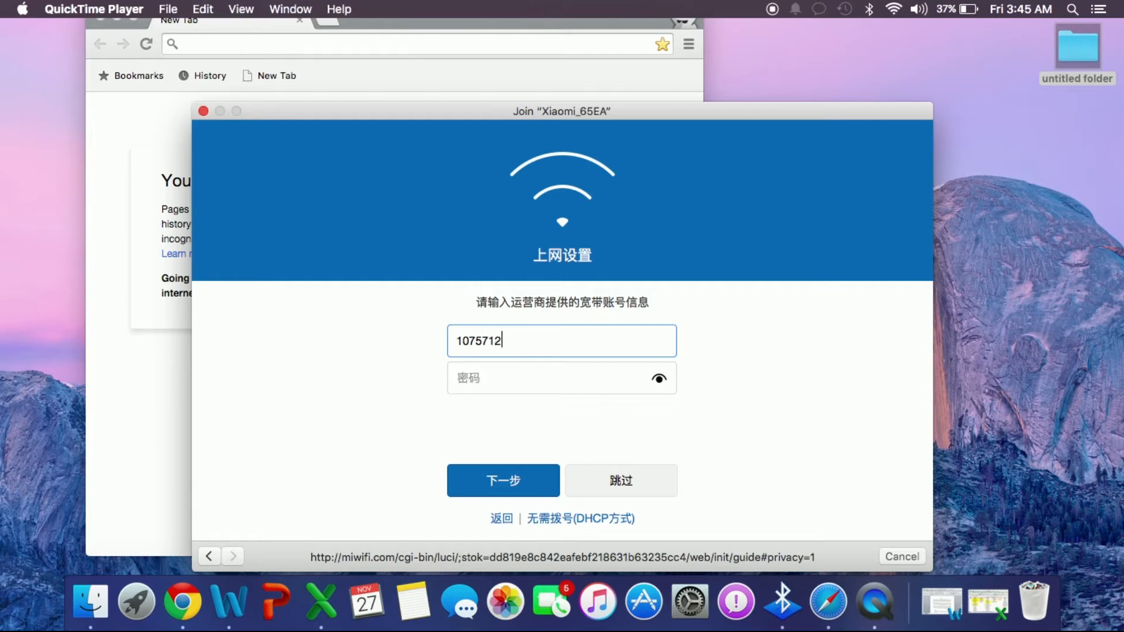
text(8)
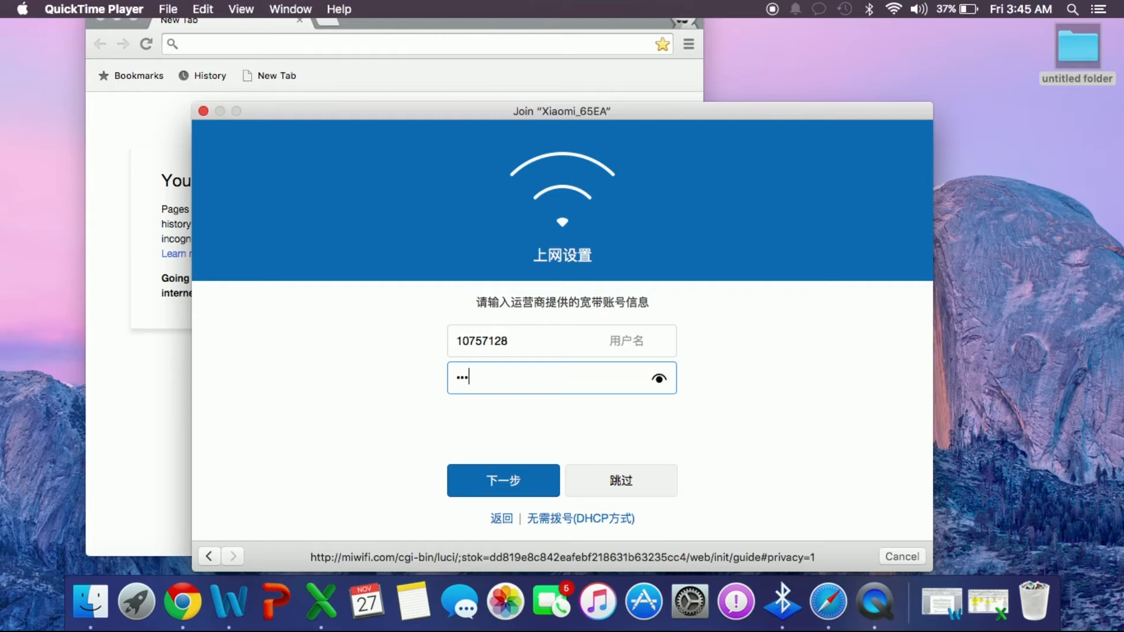
text(•••)
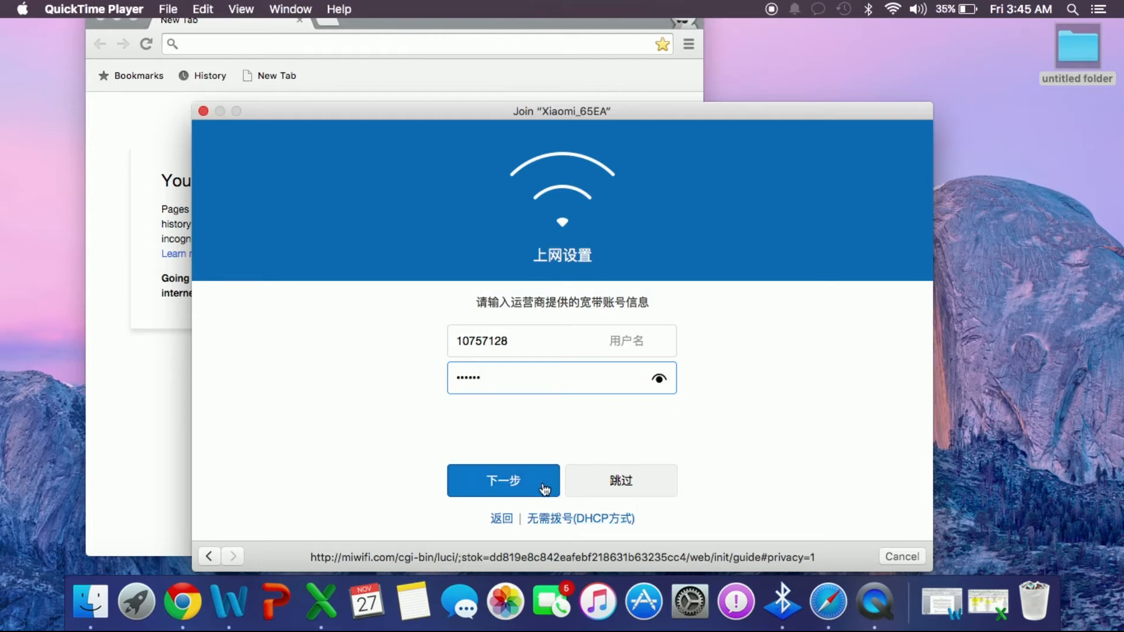
click(502, 480)
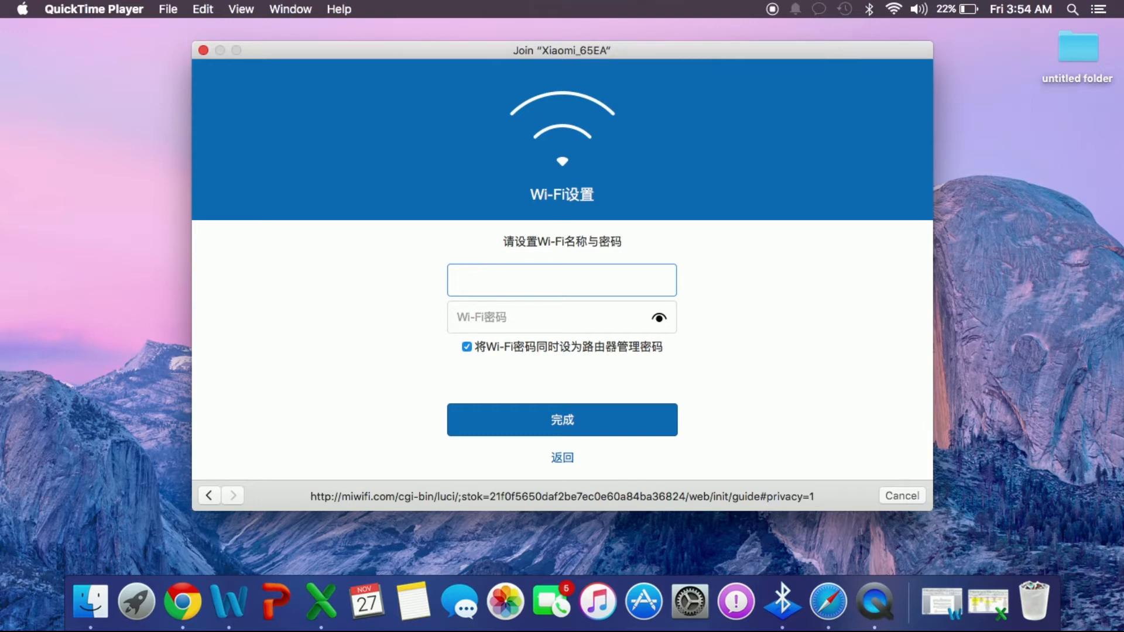
Step: Set the Wi-Fi name techshan with a password and complete router initialization
text(techshan)
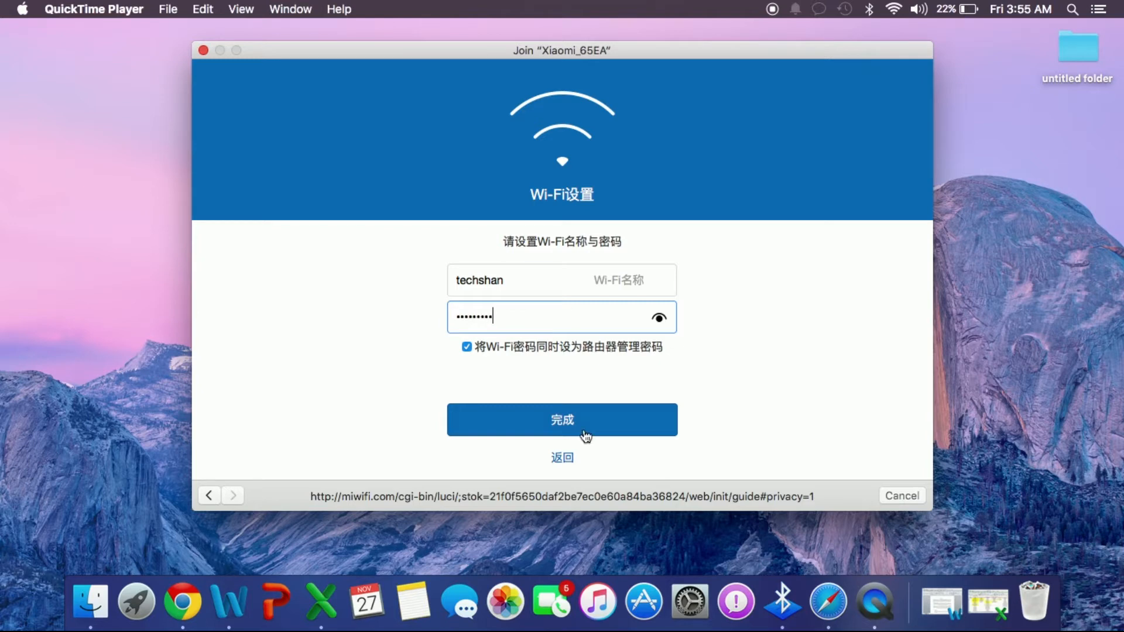
click(561, 419)
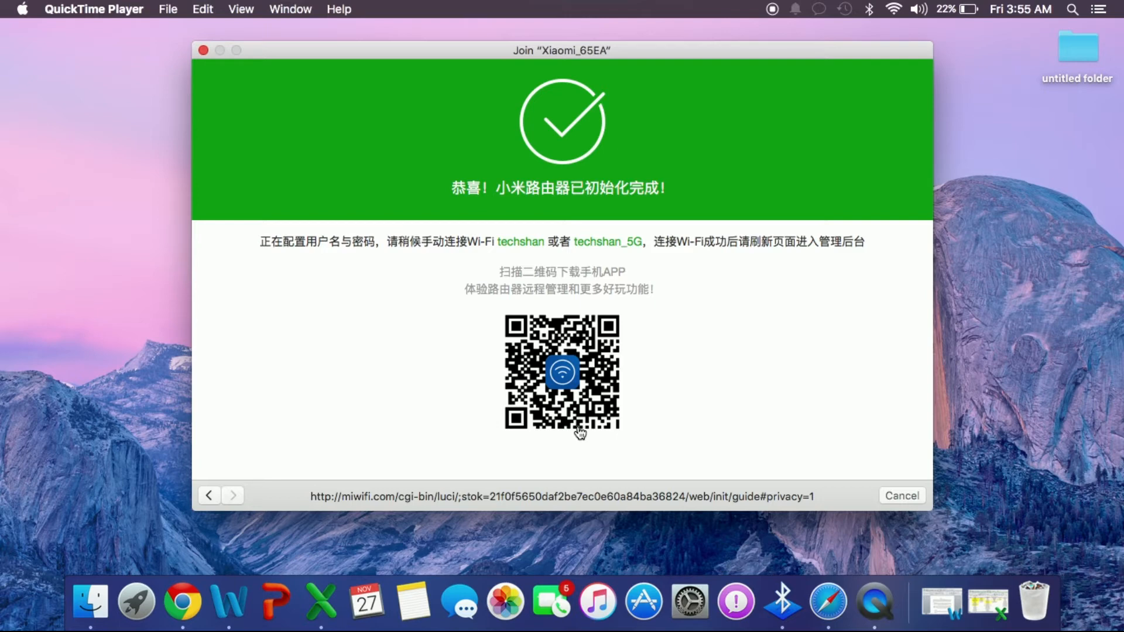
mouse_move(631, 409)
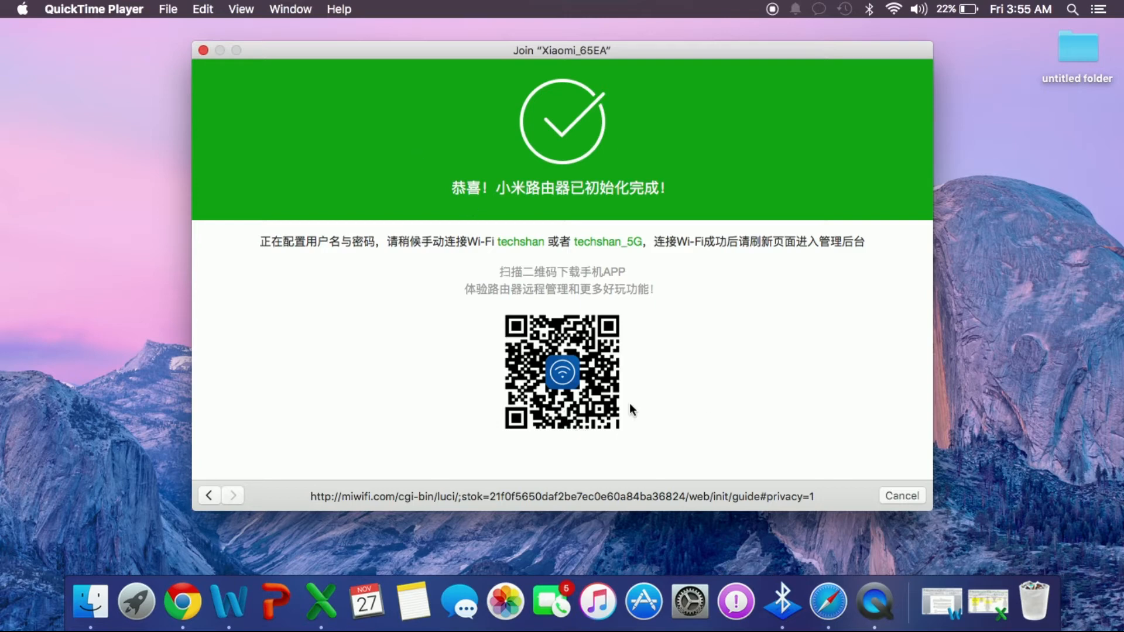
Step: Close the finished setup window and show the Wi-Fi list with techshan and techshan_5G
click(900, 495)
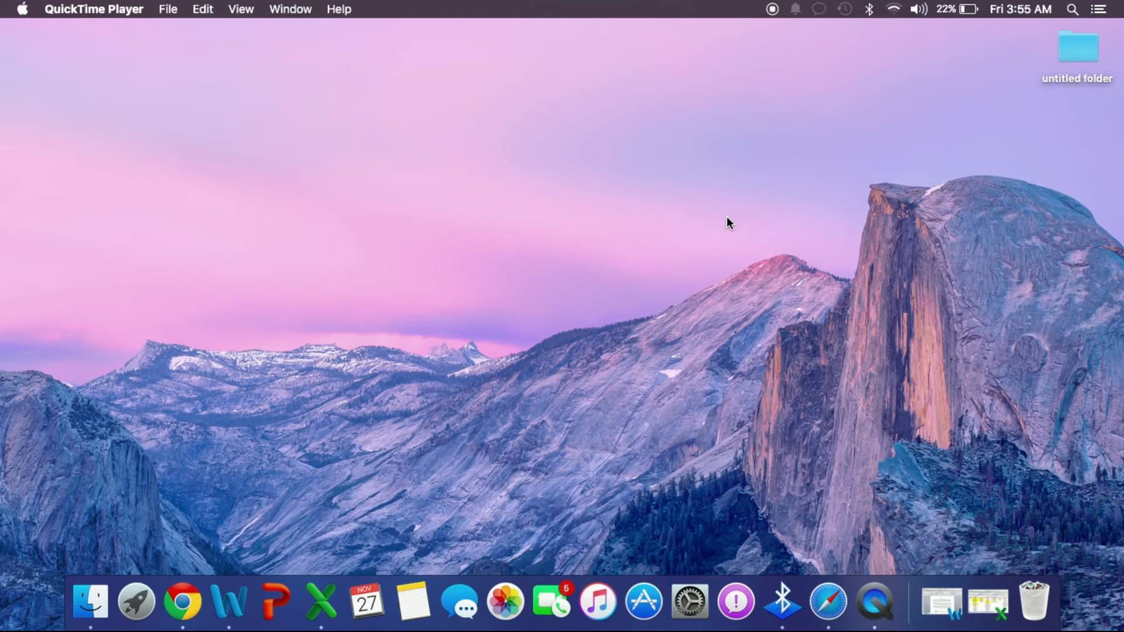
click(893, 8)
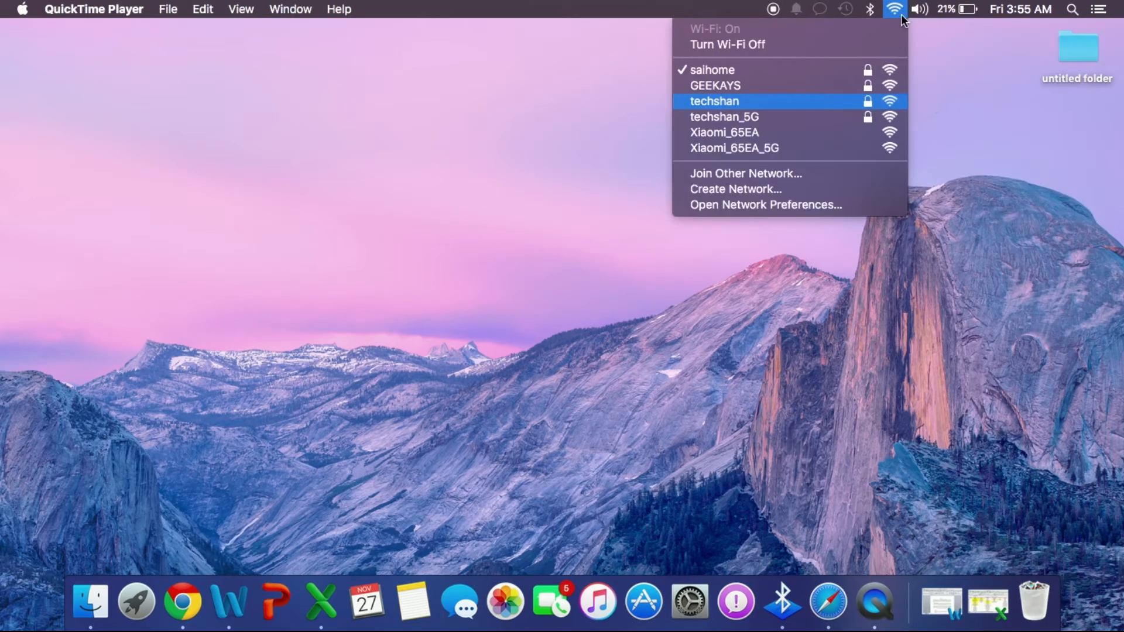
mouse_move(827, 112)
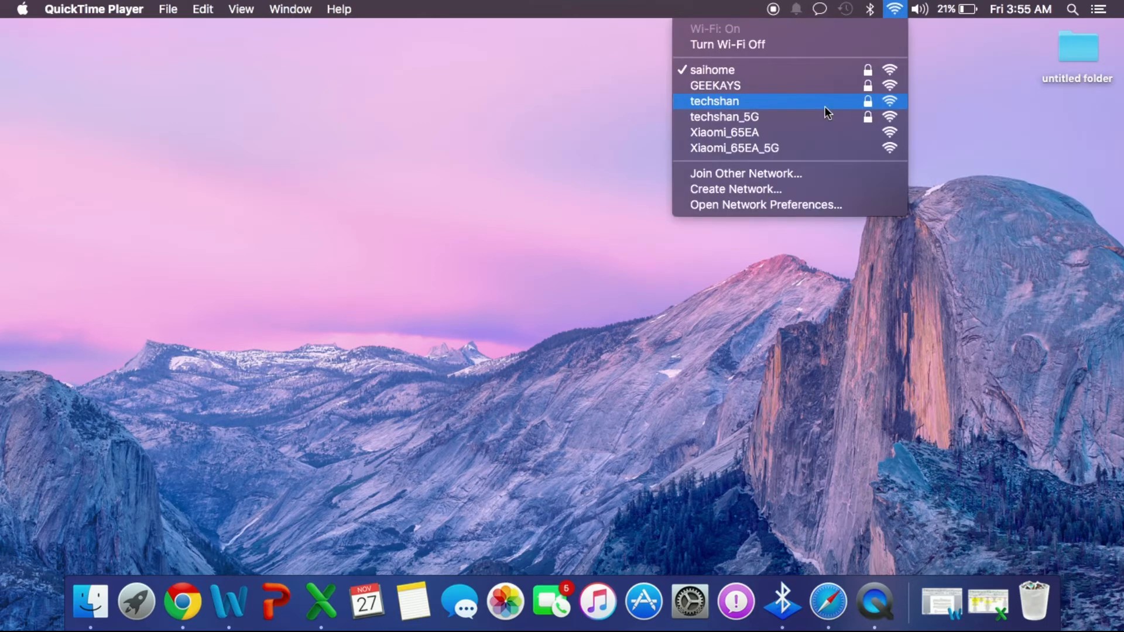
Step: Join the techshan network with its WPA2 password
click(714, 101)
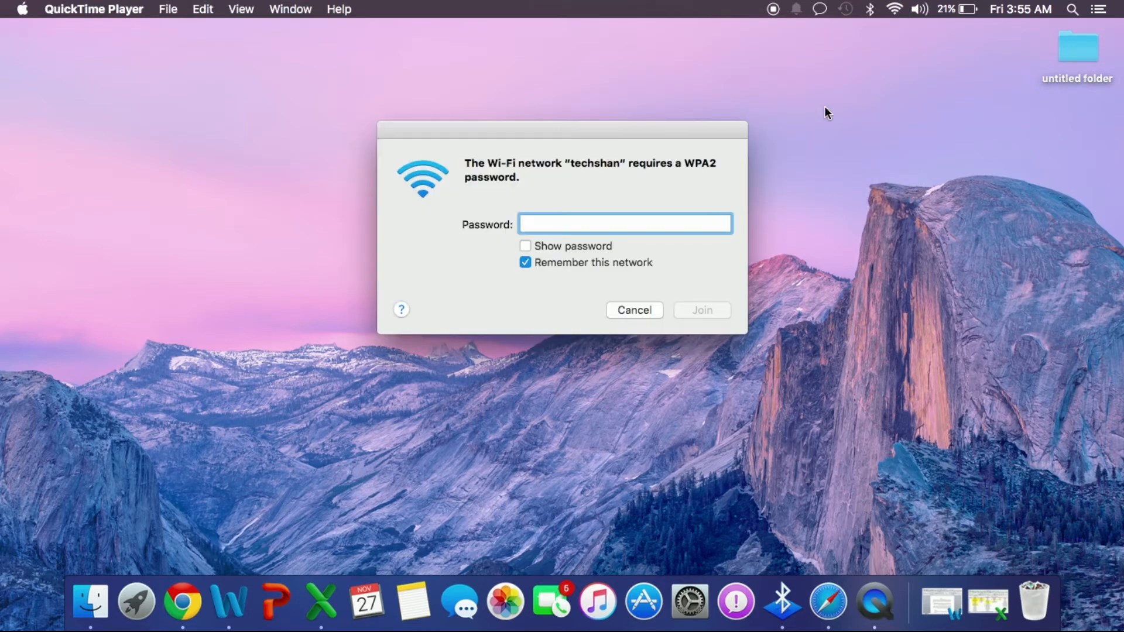
text(••••)
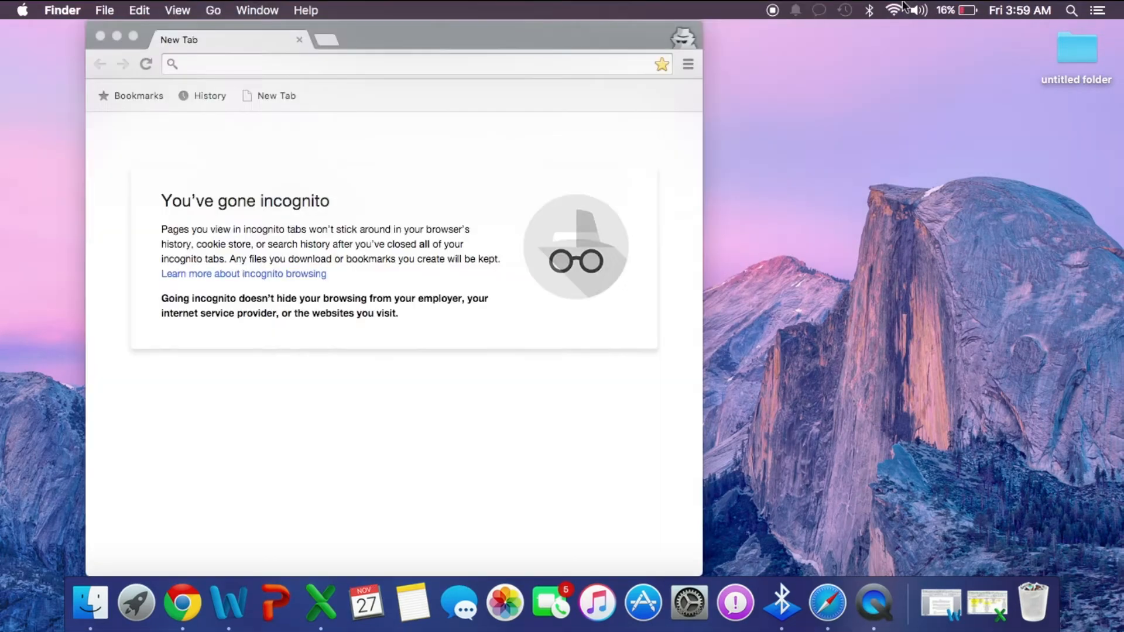
Step: Load google.com in the incognito Chrome tab over the techshan connection
click(888, 11)
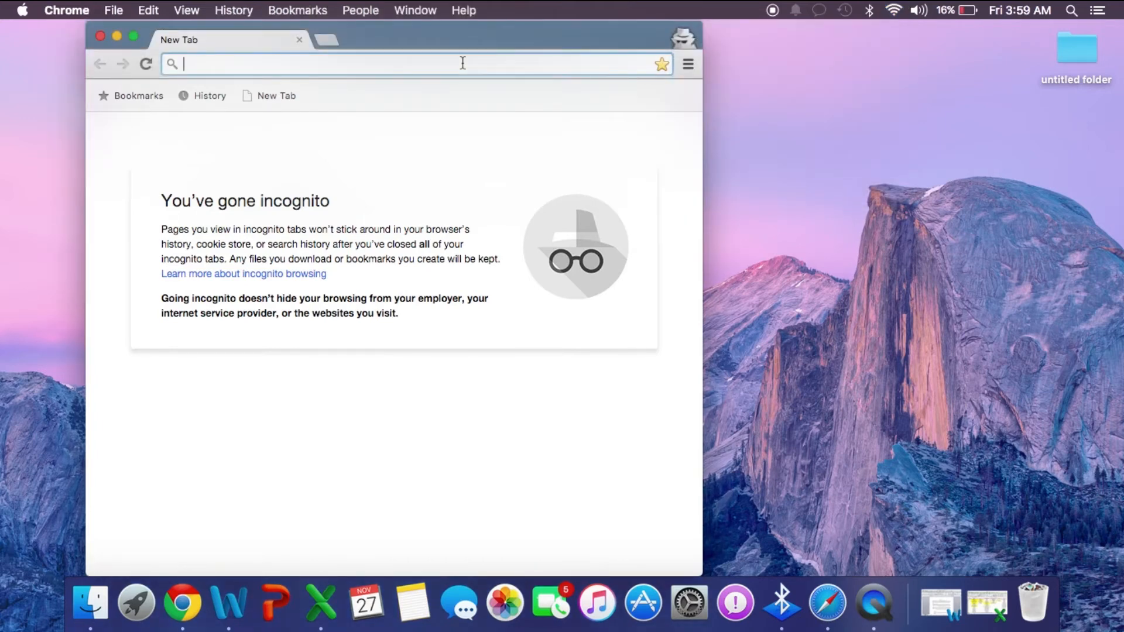
text(google.com)
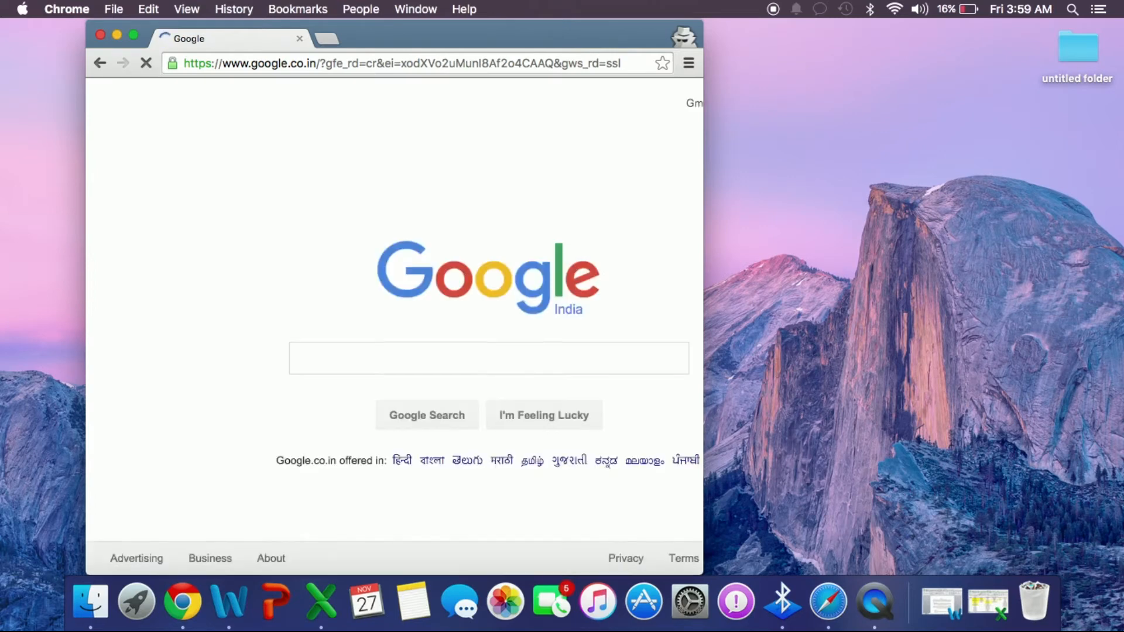
click(487, 358)
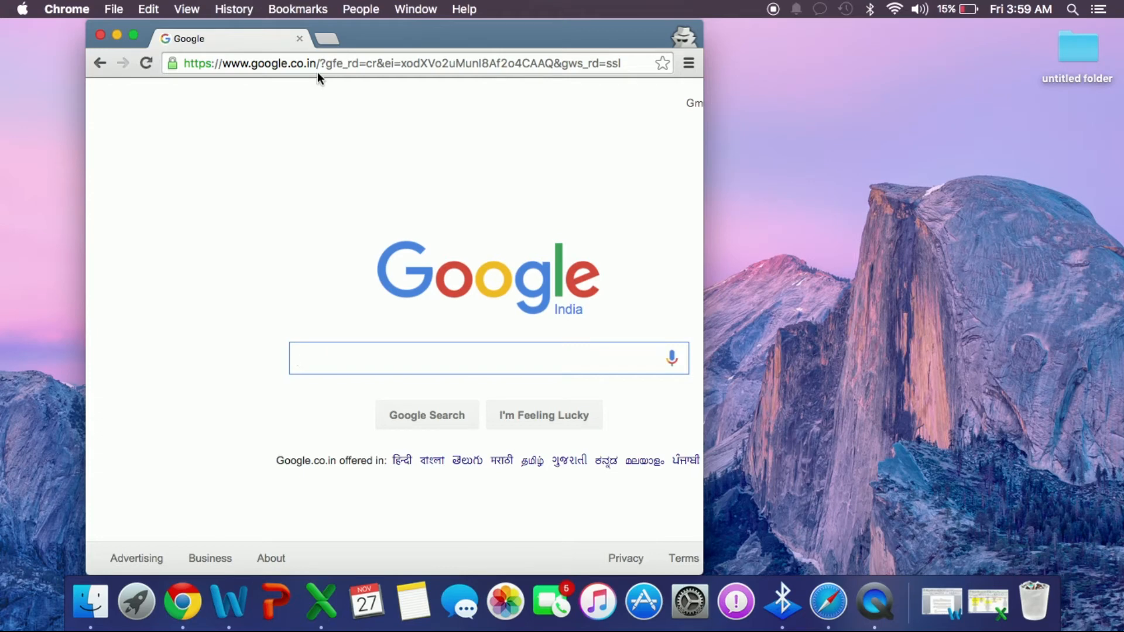
mouse_move(318, 58)
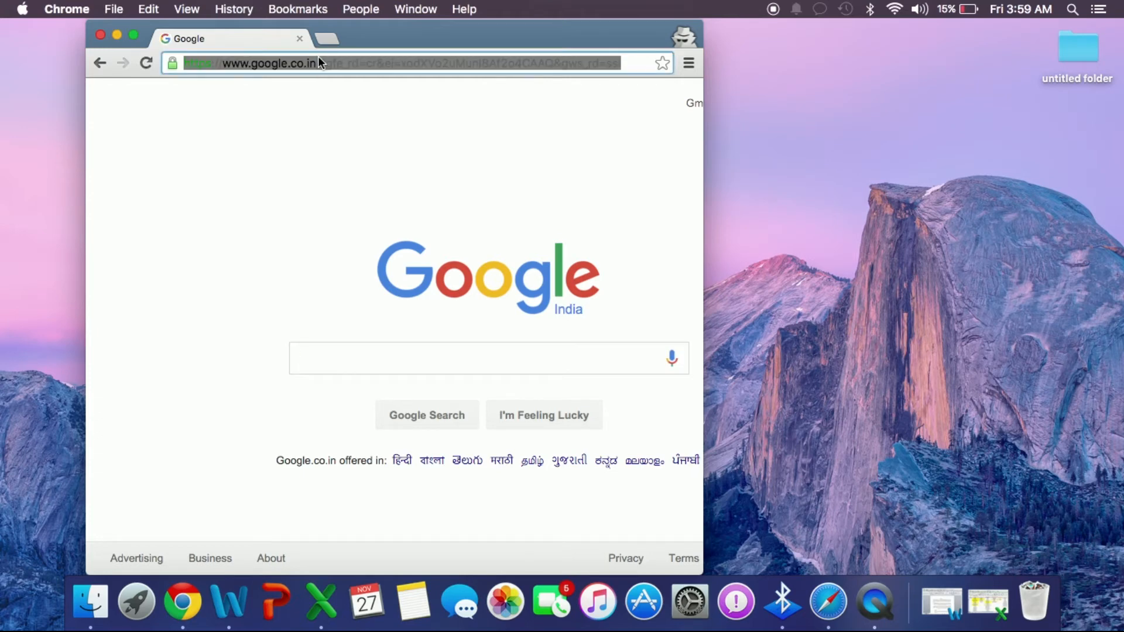
Step: Load the miwifi.com login page and translate it from Chinese into English
text(miwifi.com/cgi-bin/luci/web)
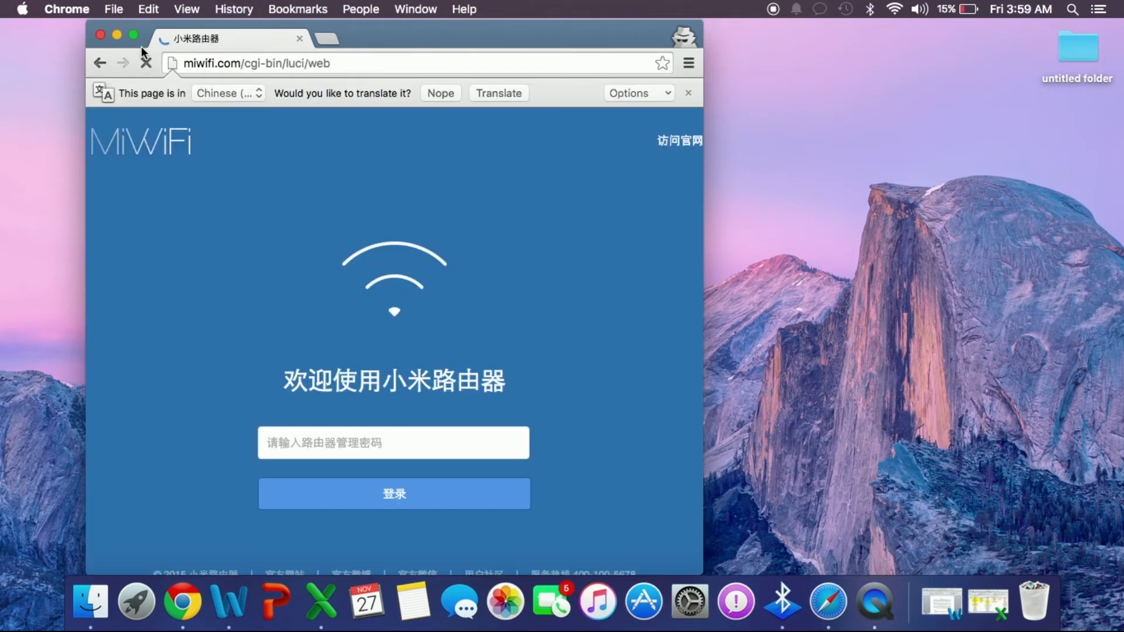
click(393, 442)
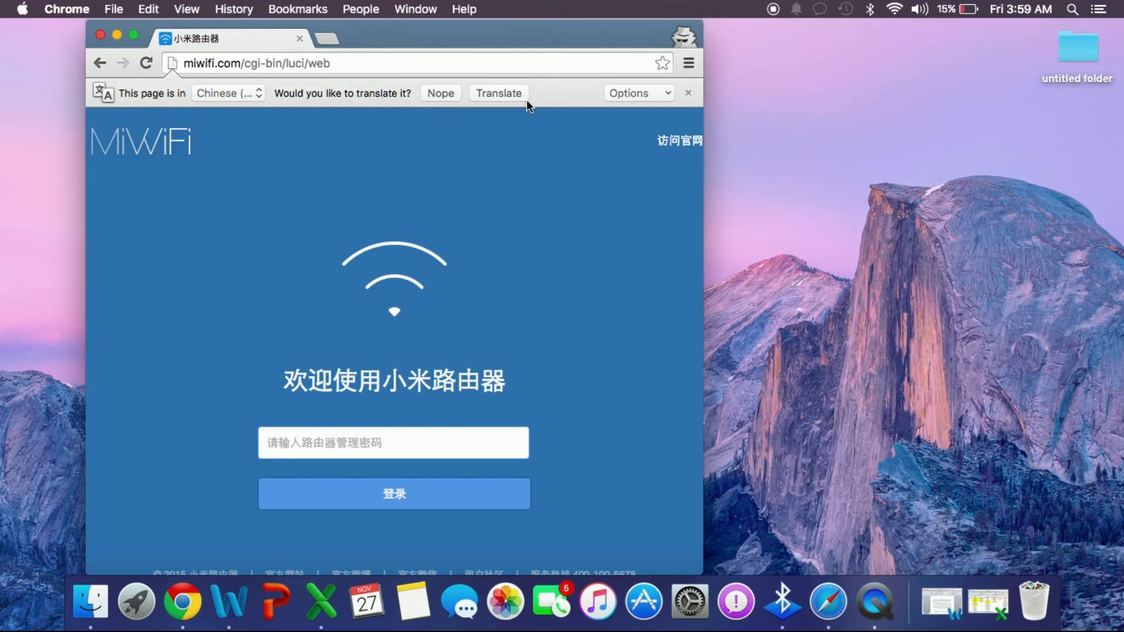
click(498, 92)
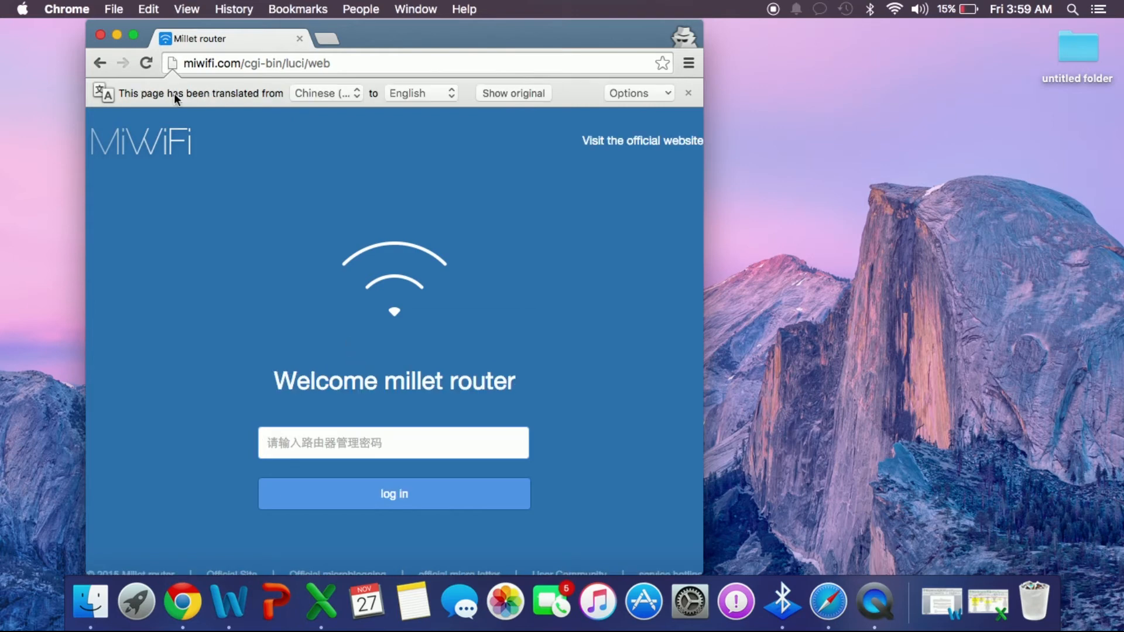
mouse_move(134, 36)
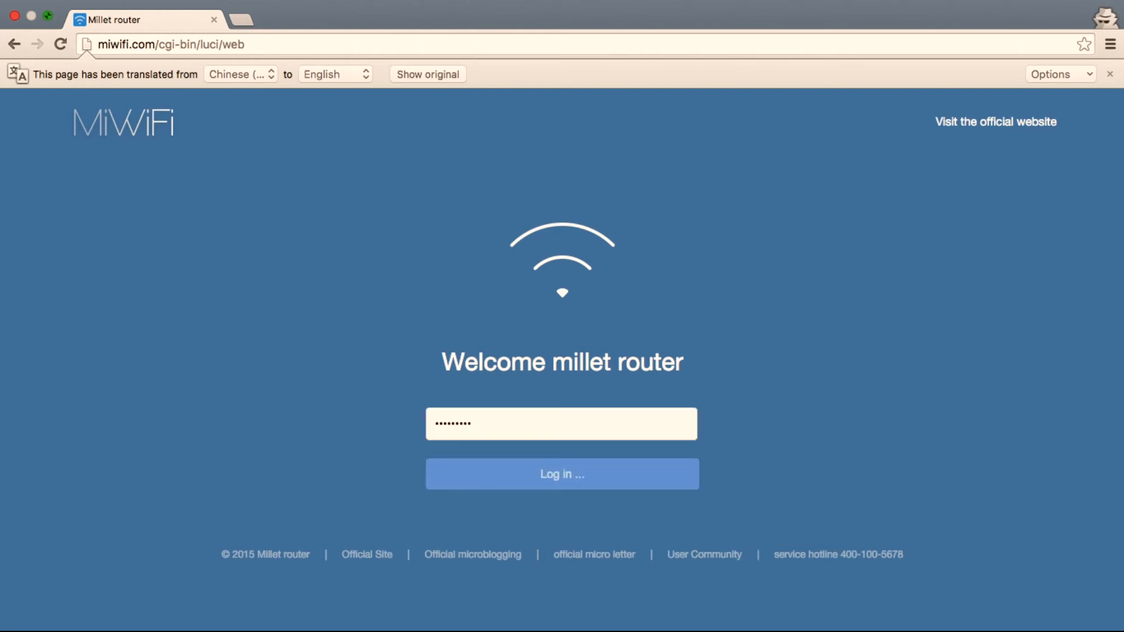
Step: Log in with the admin password to reach the router status dashboard
click(560, 474)
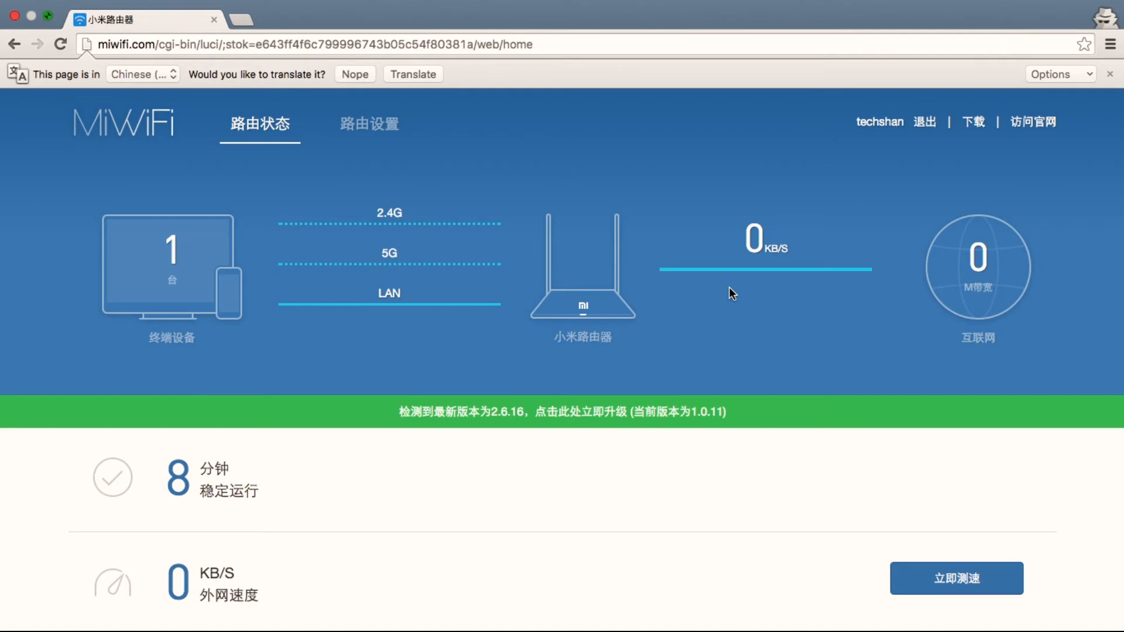
Step: Translate the Routing status page to English and reach upgrade detection showing a 12MB update
click(412, 74)
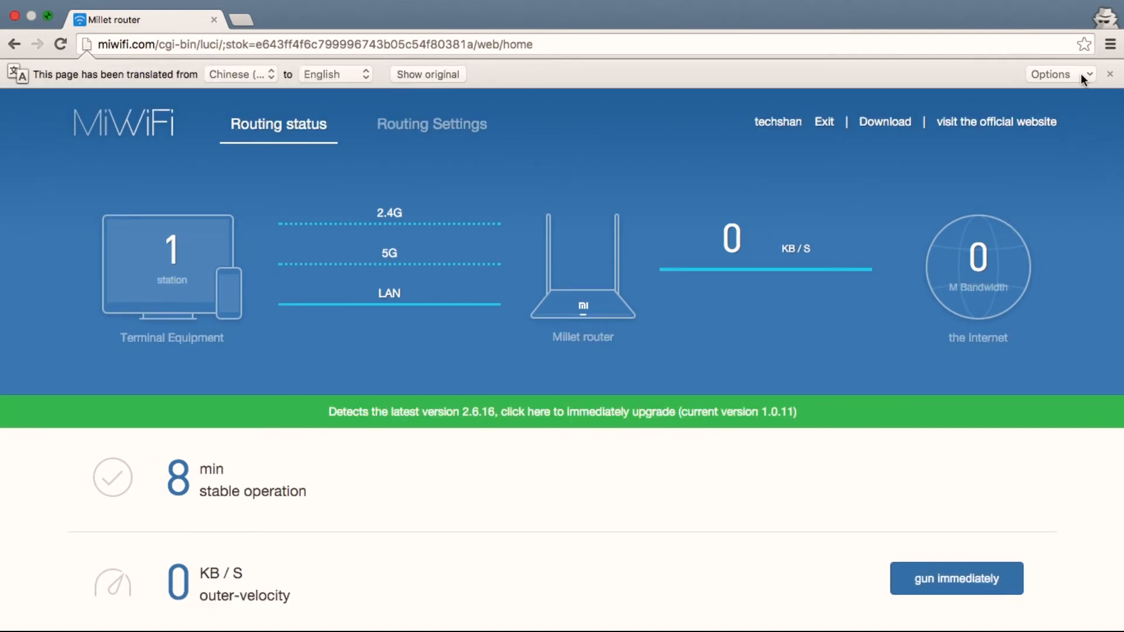
mouse_move(946, 78)
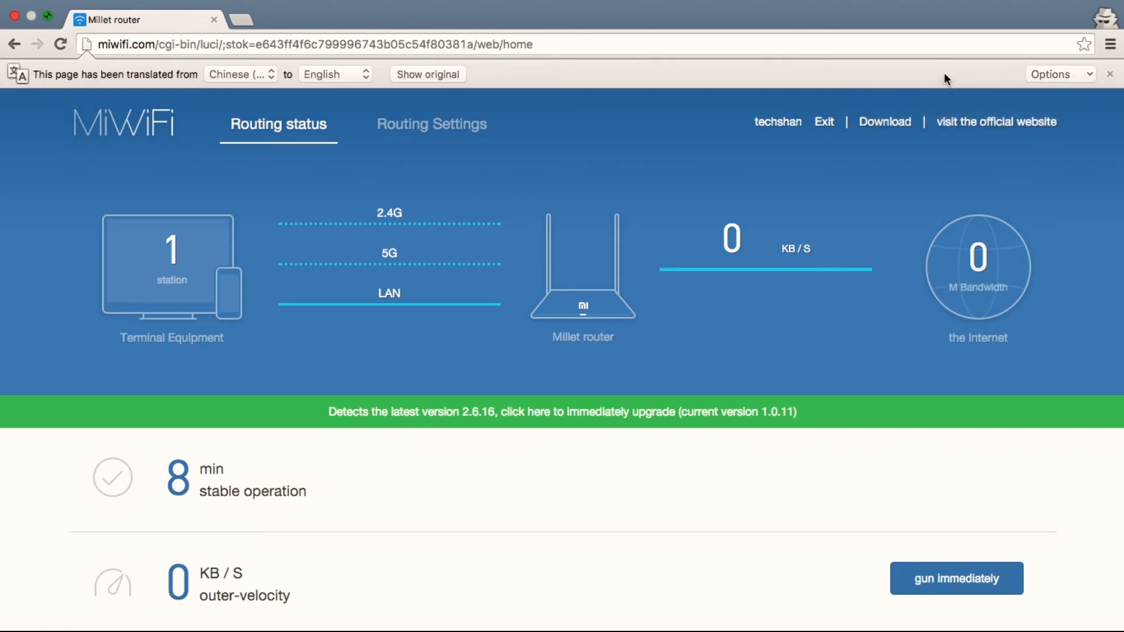
scroll(down, 3)
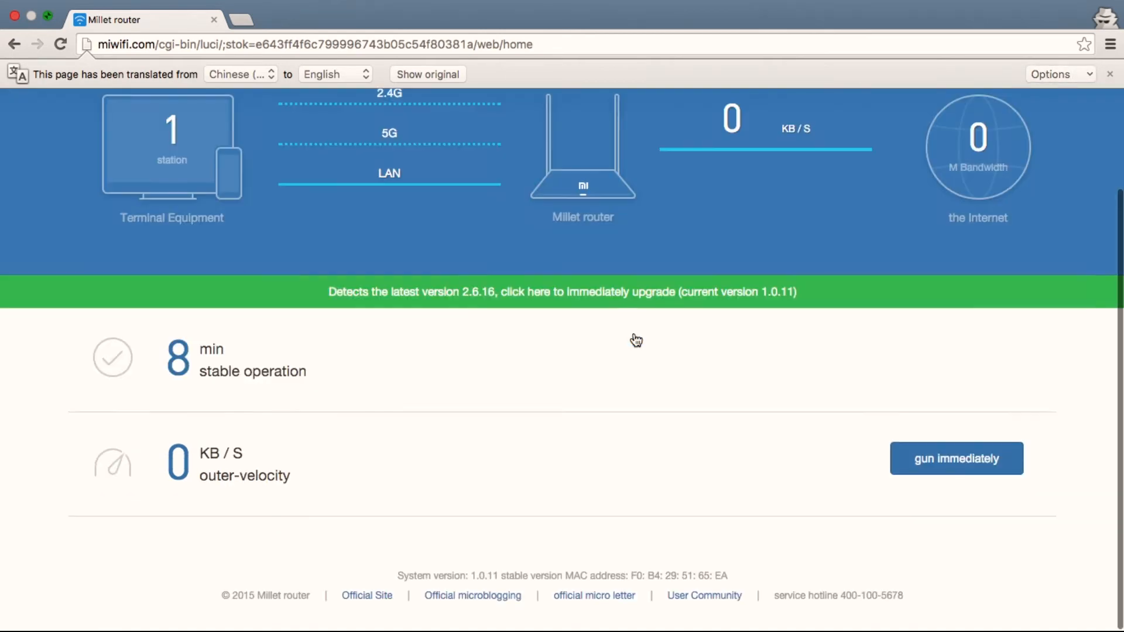
scroll(up, 3)
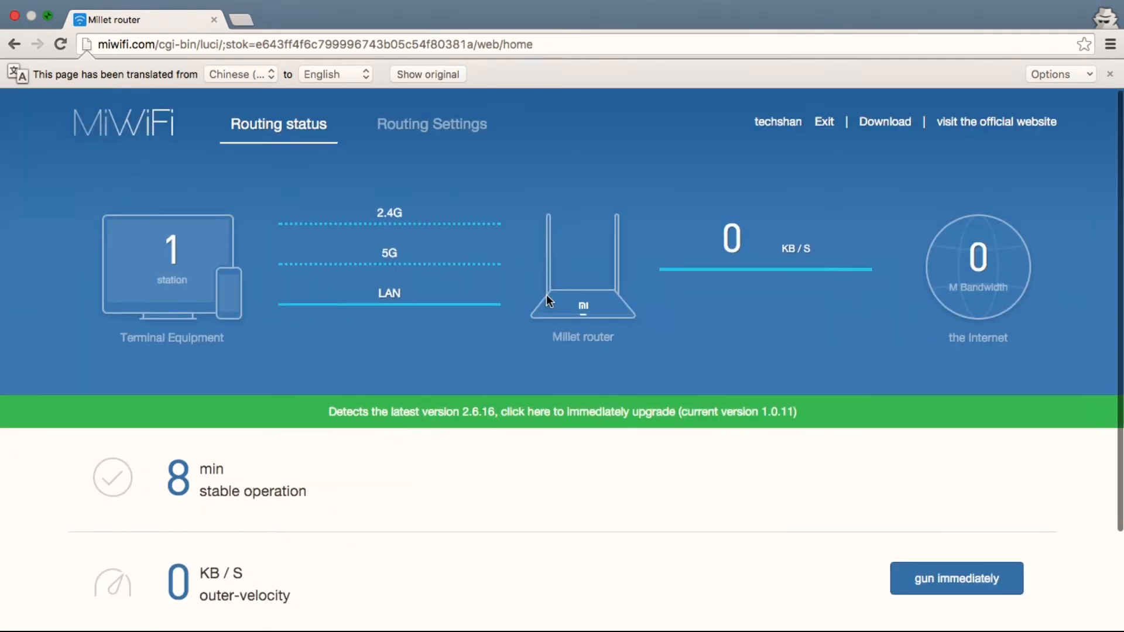
click(431, 123)
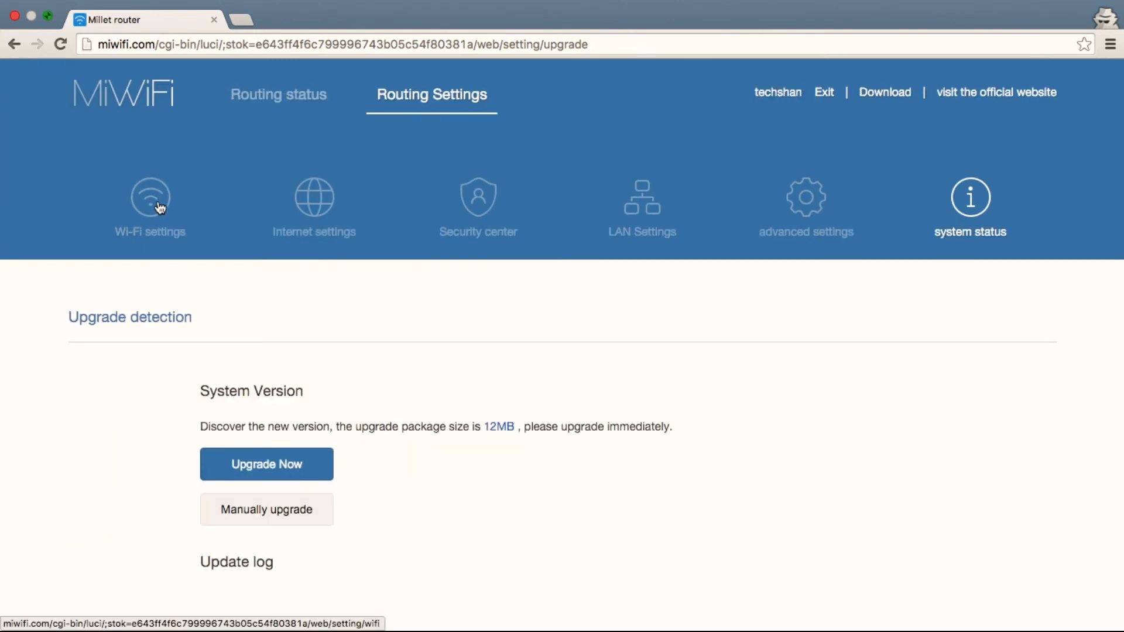
Step: Review the Wi-Fi settings page showing techshan and techshan_5G with WPA/WPA2 encryption
click(150, 197)
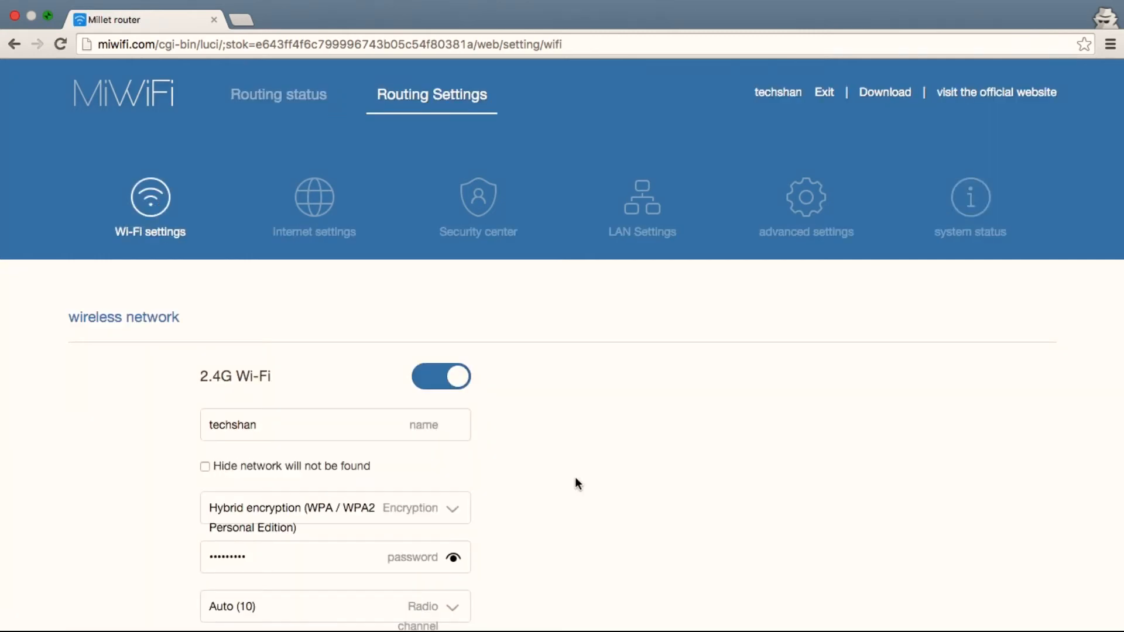
scroll(down, 3)
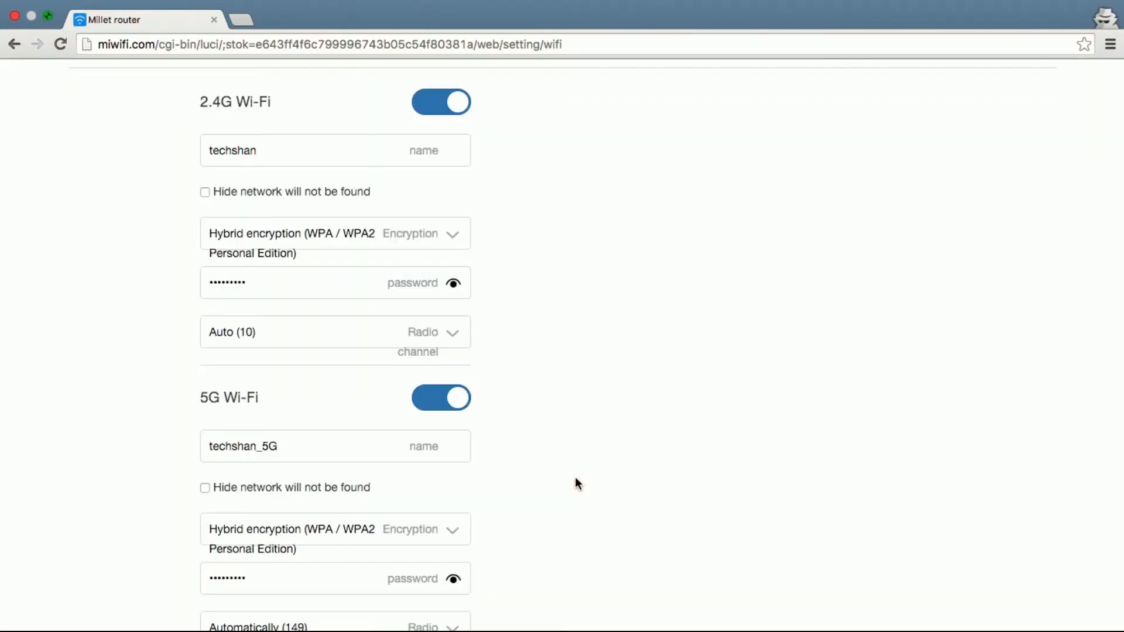
scroll(down, 3)
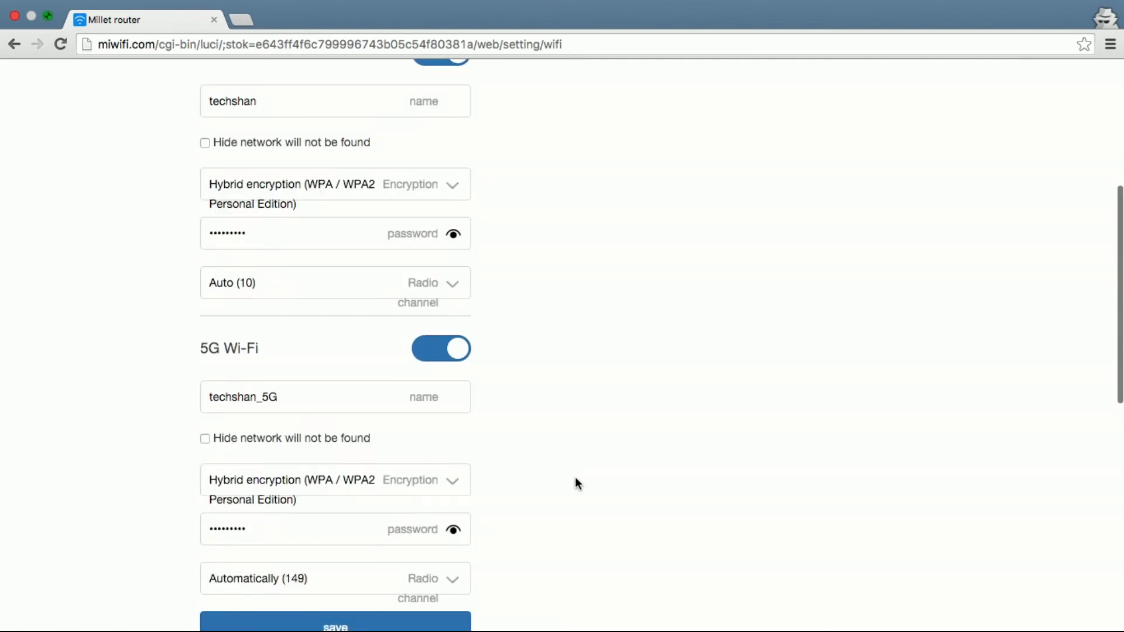
scroll(up, 3)
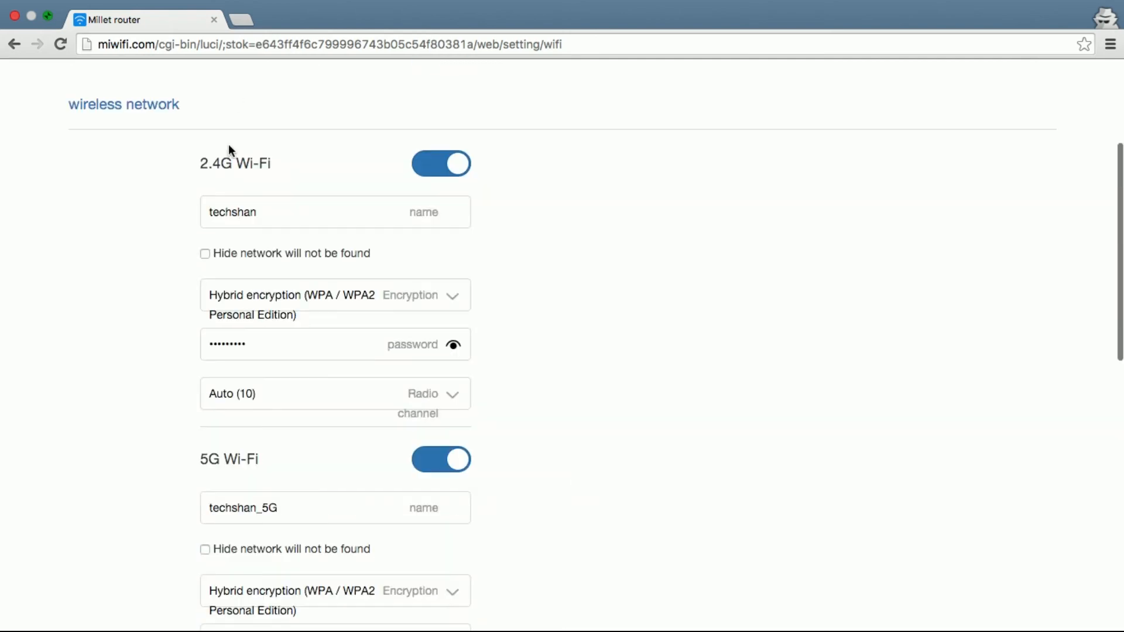
scroll(down, 3)
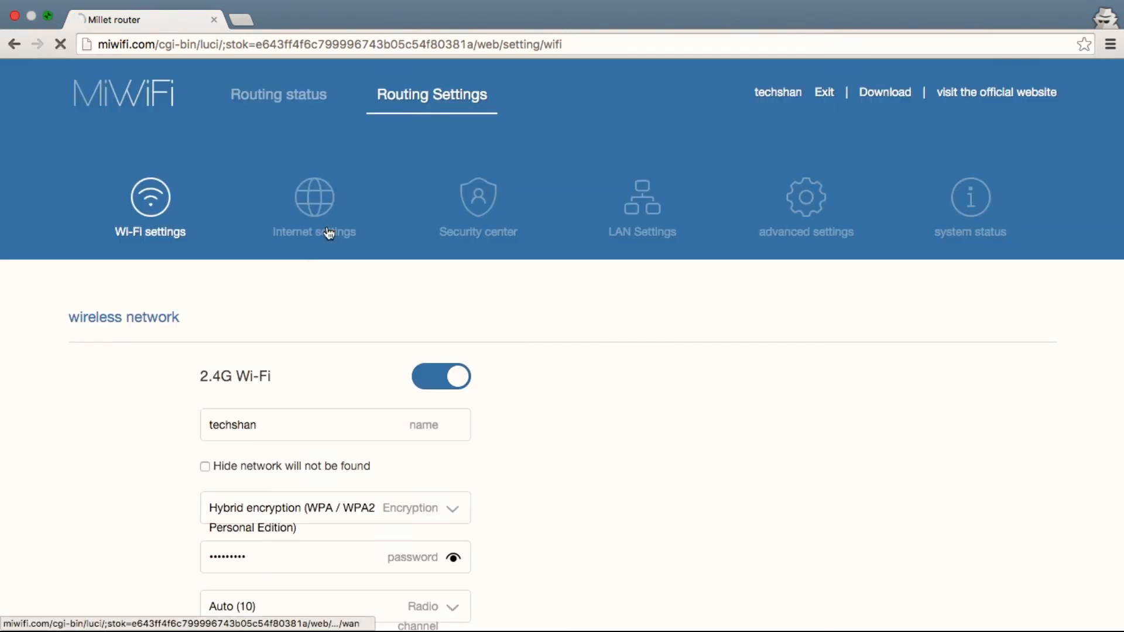
Step: Review the Internet settings page with the PPPoE connection, IP, gateway and DNS details
click(314, 204)
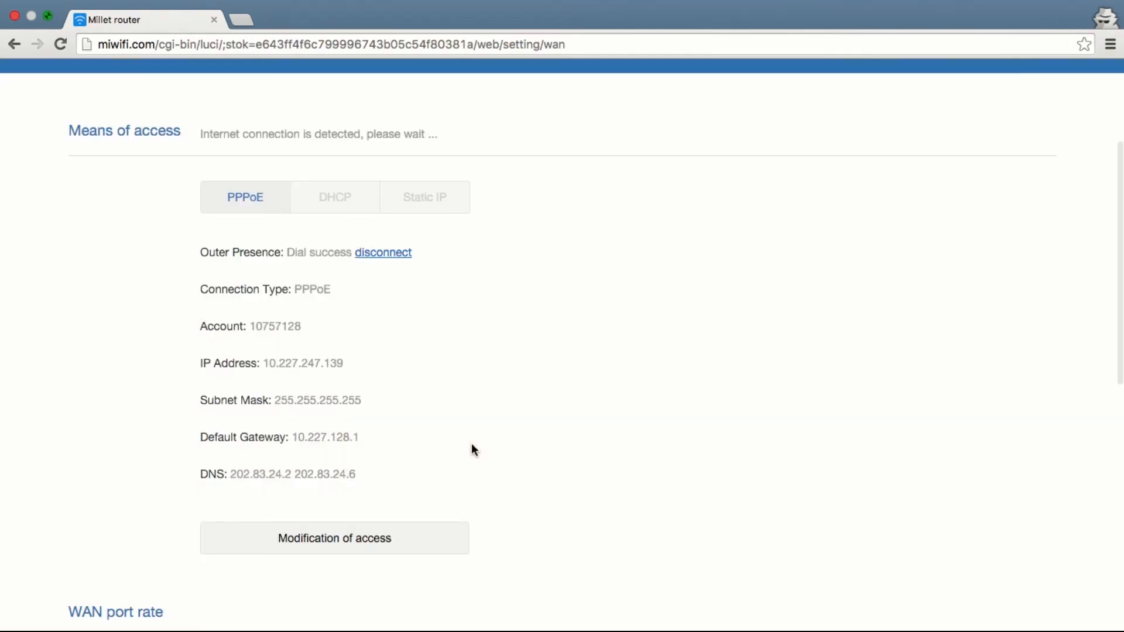
mouse_move(296, 202)
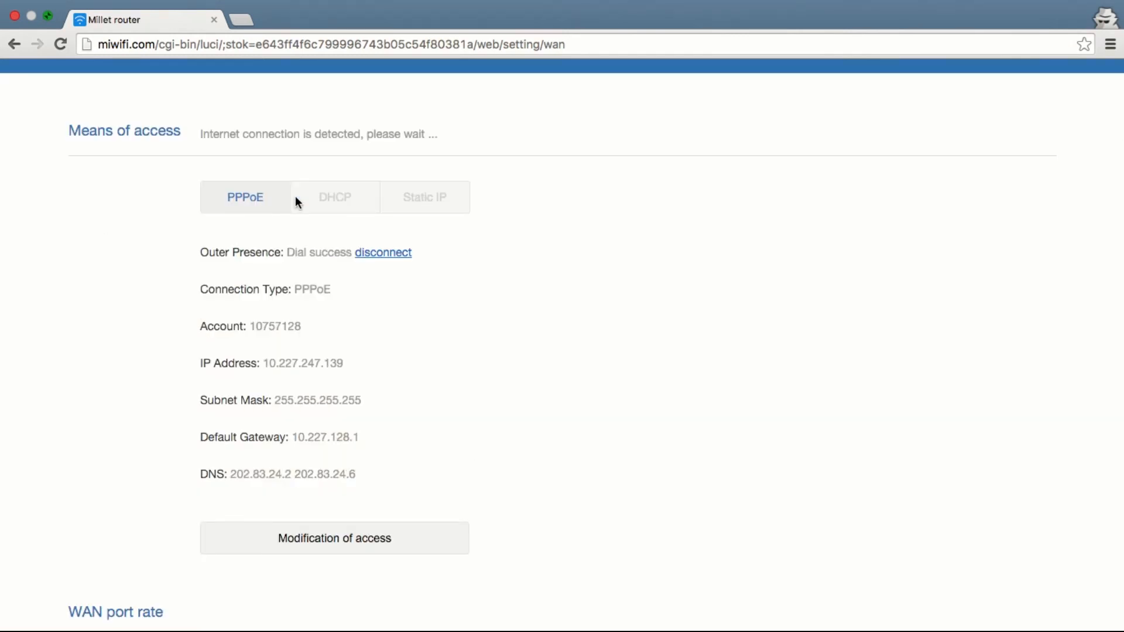
scroll(down, 3)
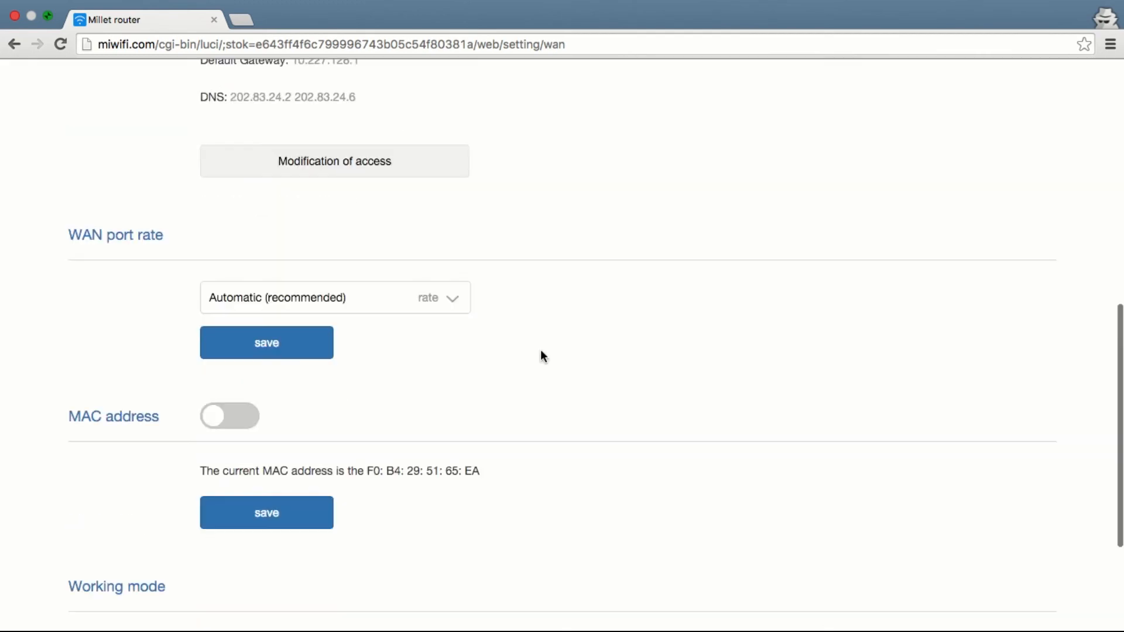
scroll(down, 3)
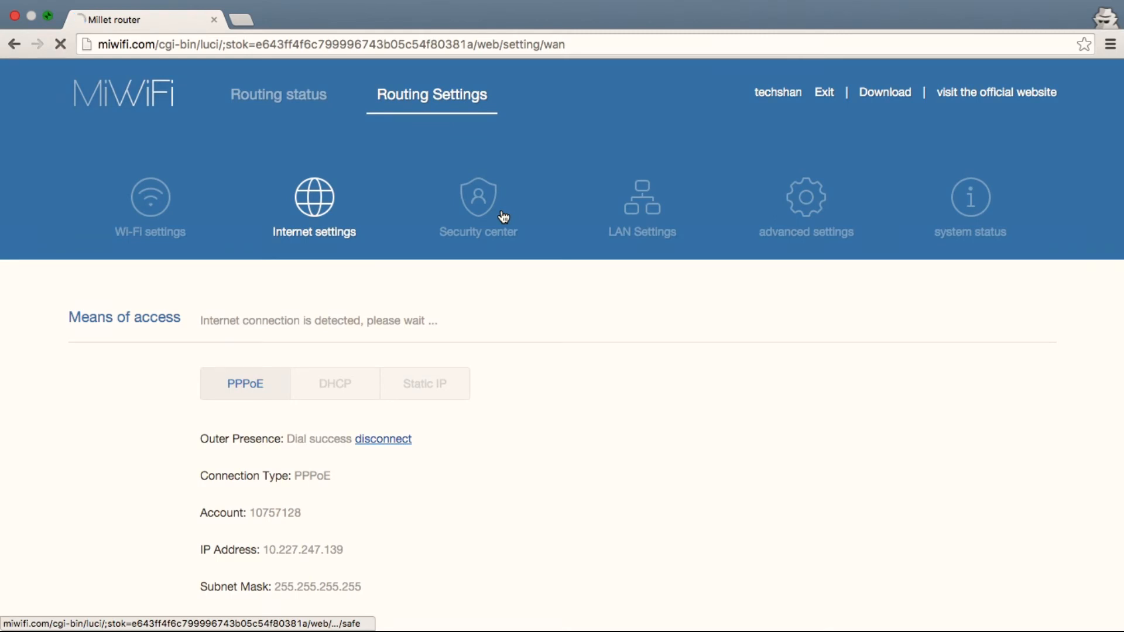
Step: Review the Security center page of the router
click(477, 203)
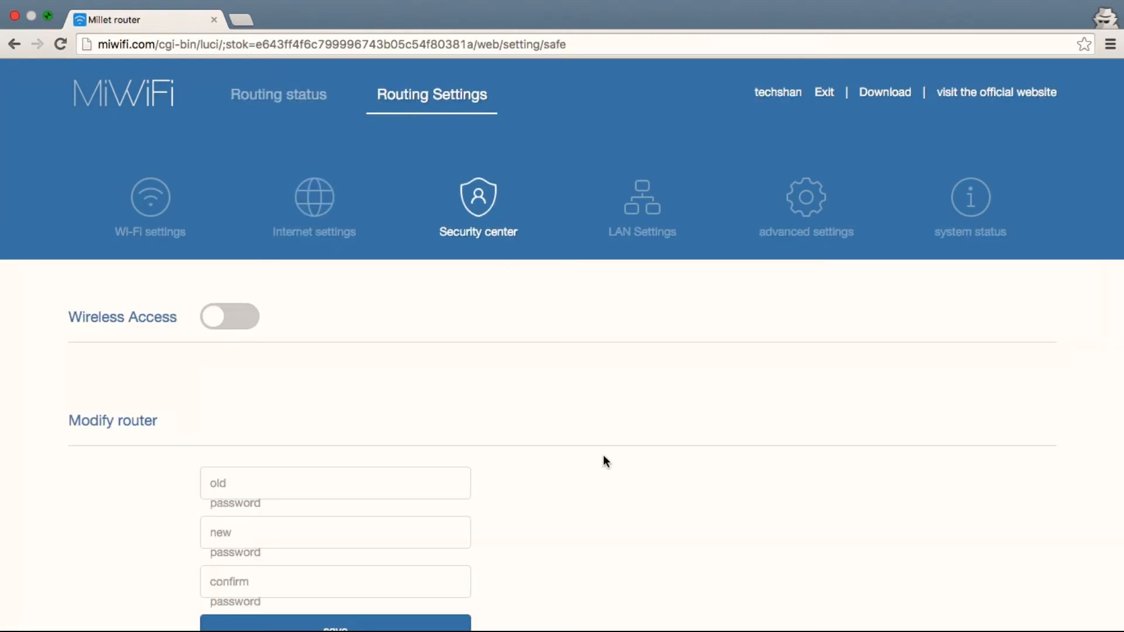
scroll(down, 3)
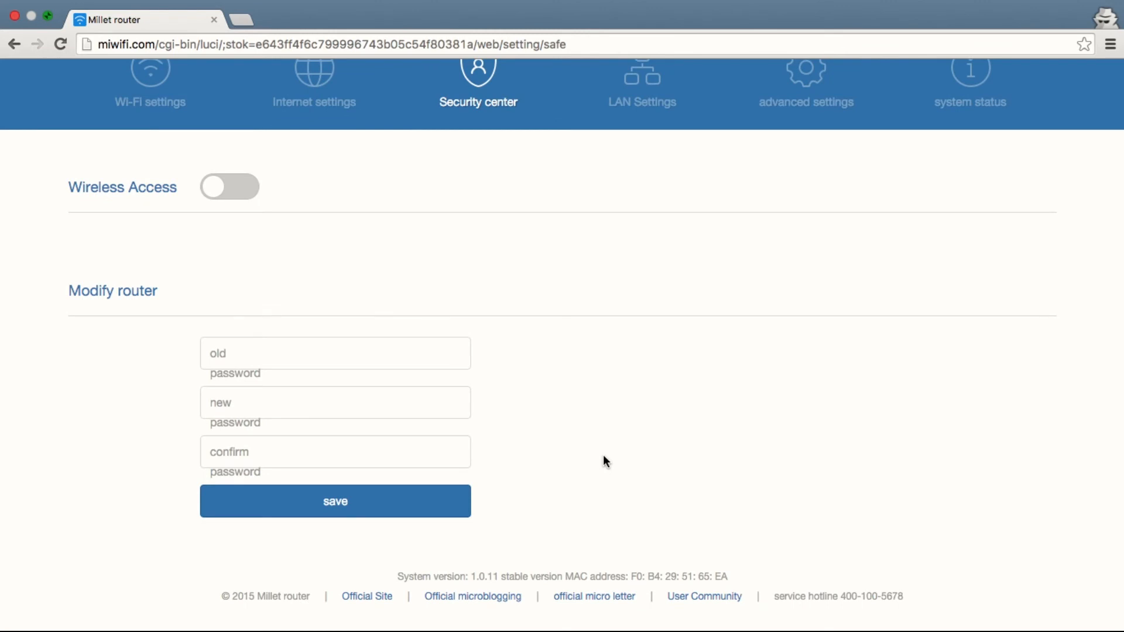
scroll(down, 3)
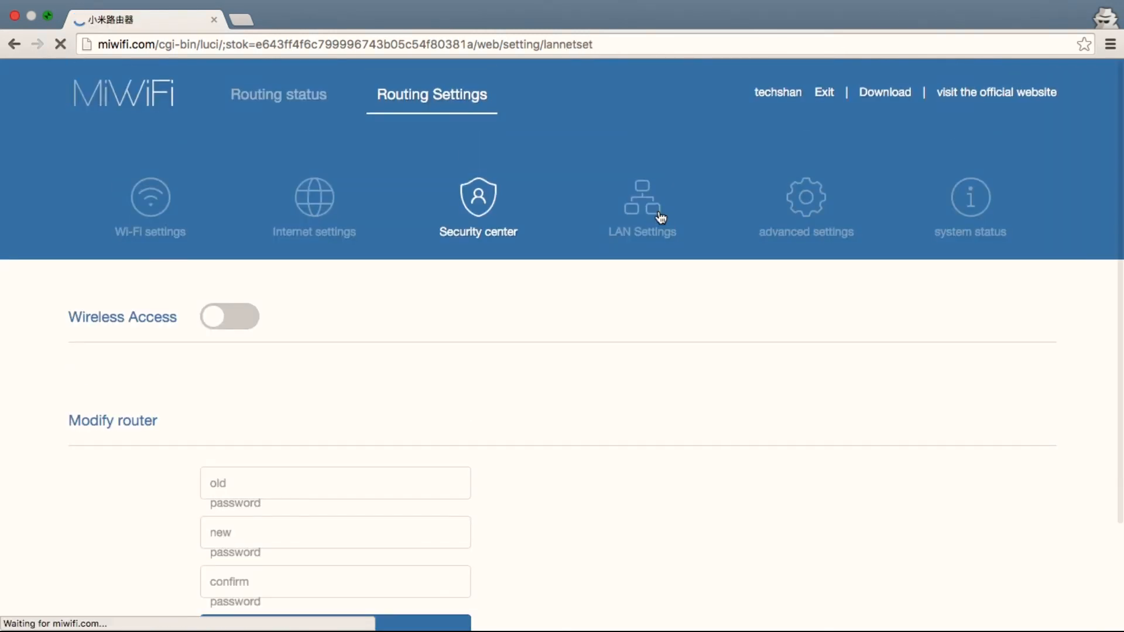
Step: View the LAN DHCP settings, then move on to the advanced settings page
click(641, 203)
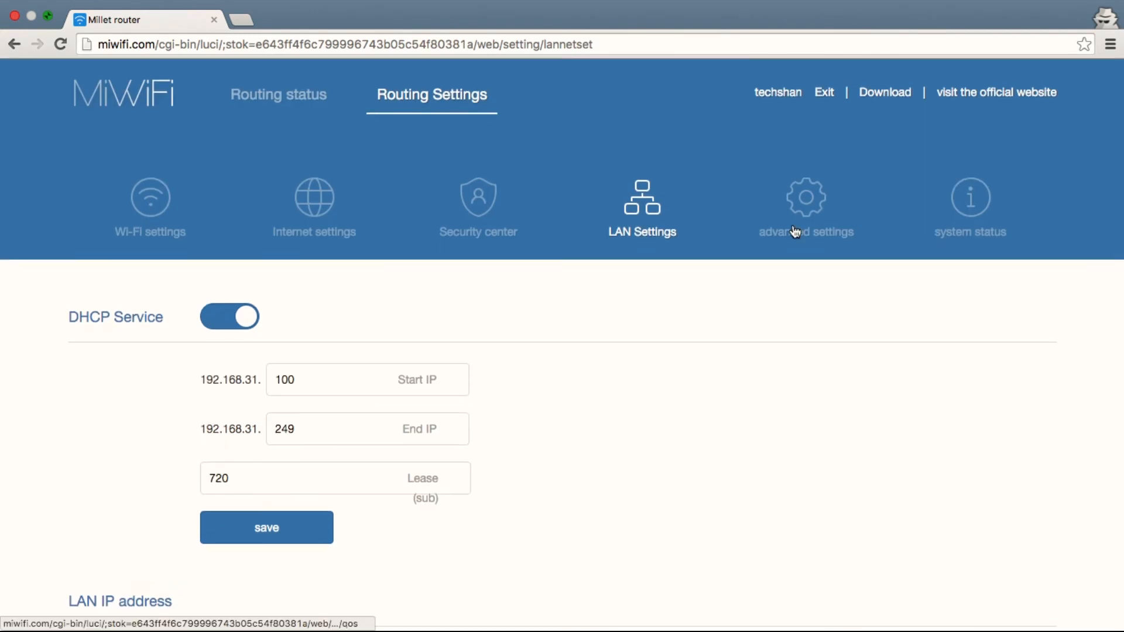
click(805, 208)
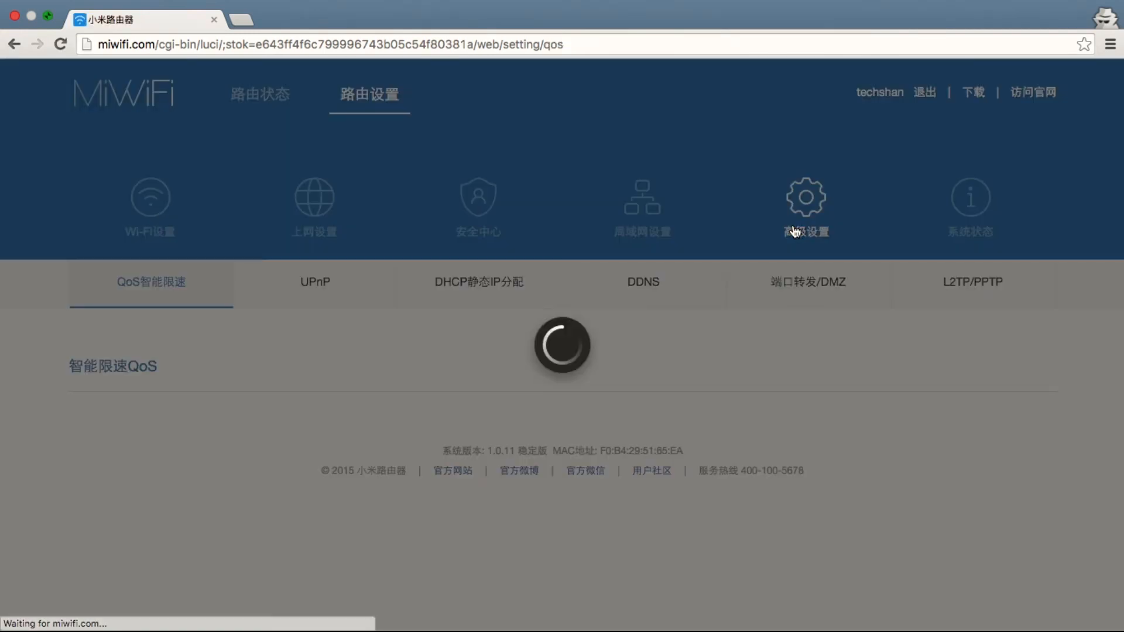